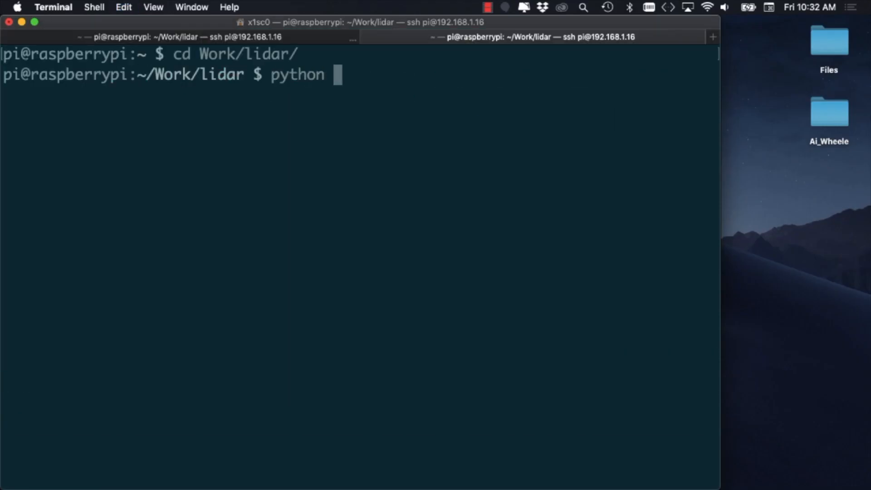
key("Return")
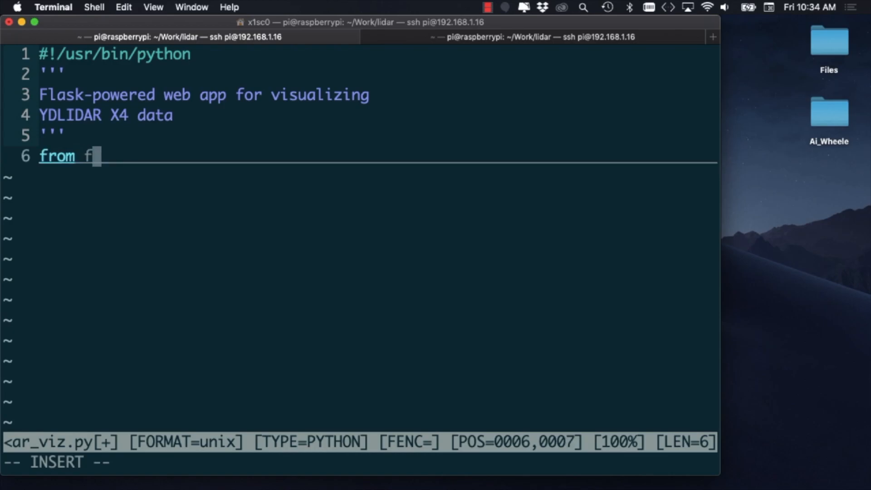
type("lask imp")
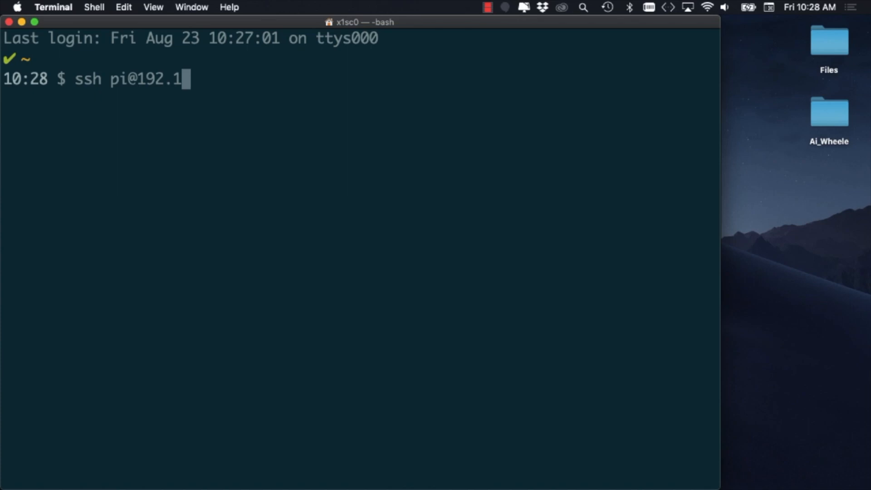
Step: Log into the Pi, create the Work/lidar folder with mkdir -p and enter it
type("68.1.16")
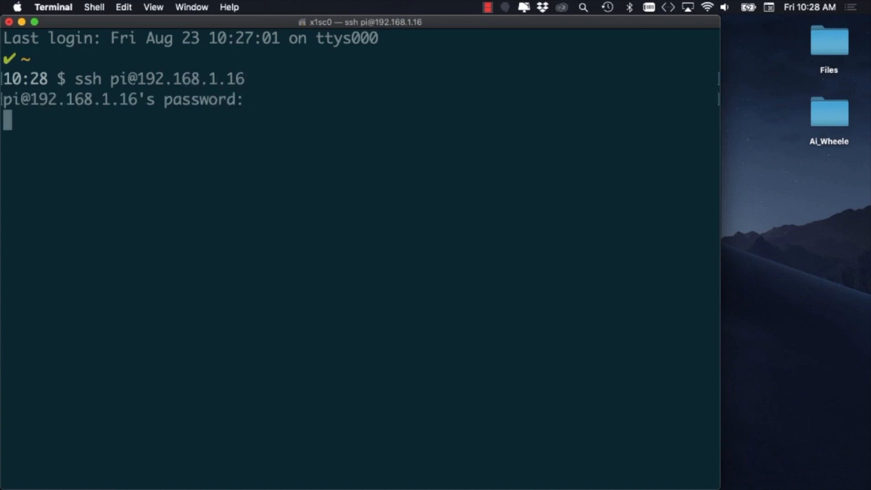
type("mkdir -p")
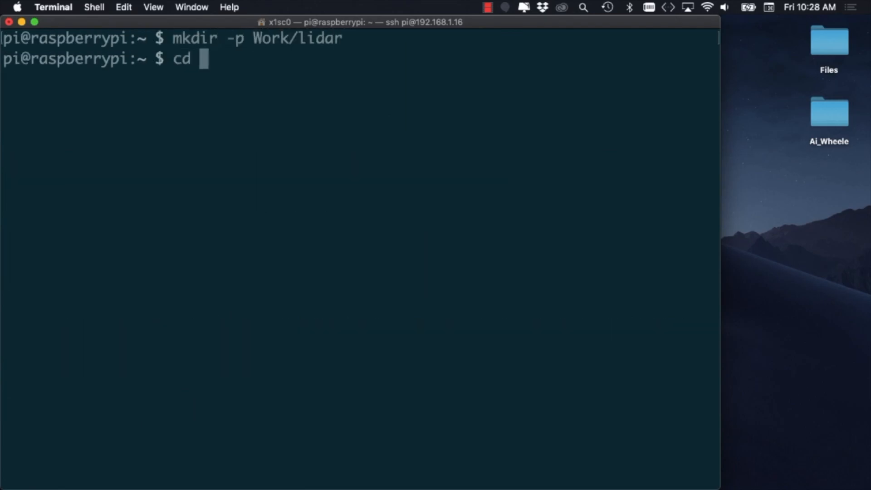
type("Work/lidar/")
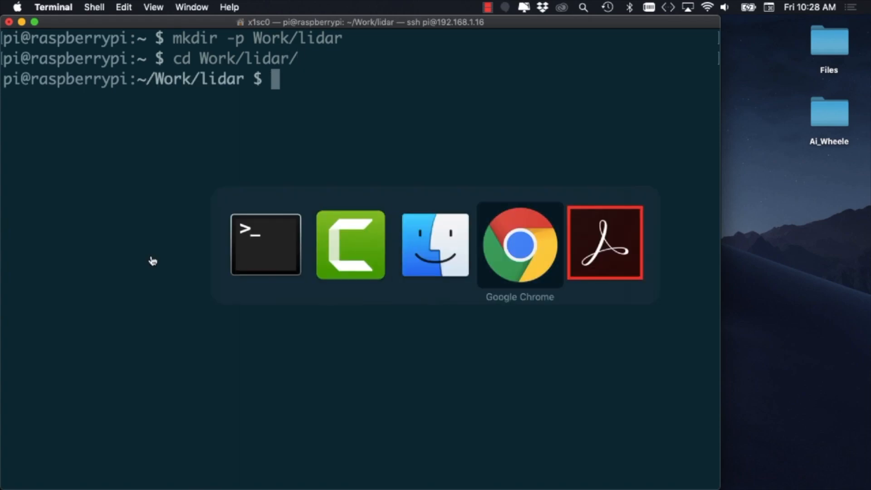
Step: Look through the PyLidar2 GitHub README for the pip install instructions
left_click(519, 244)
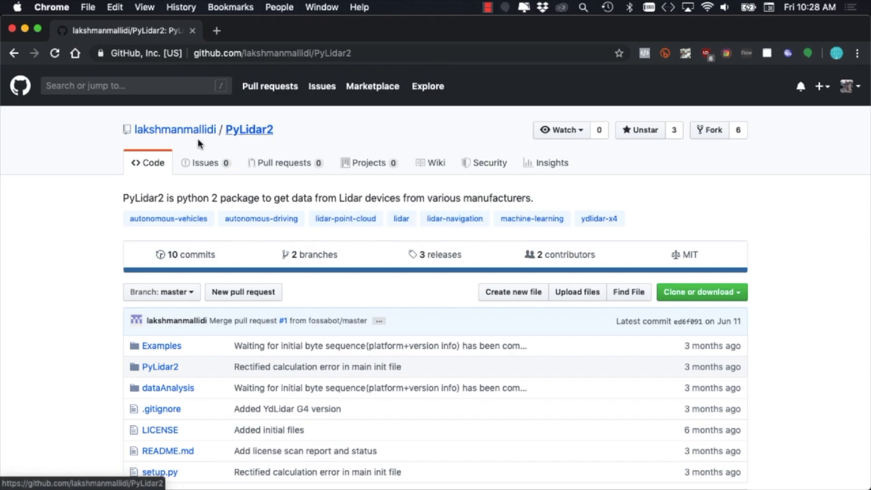
scroll("down", 3)
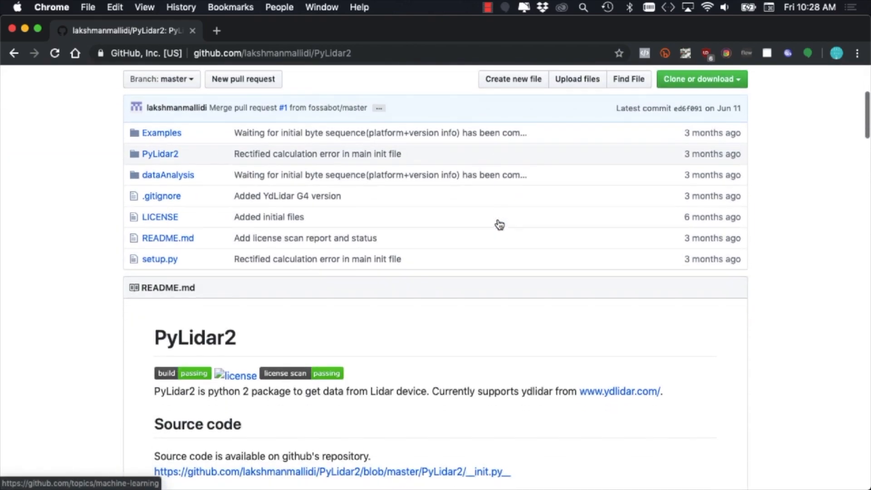
scroll("down", 3)
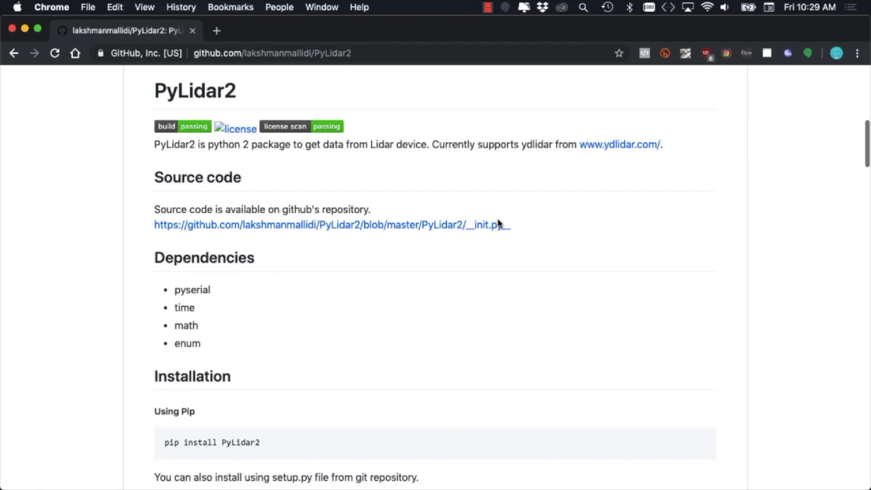
scroll("down", 3)
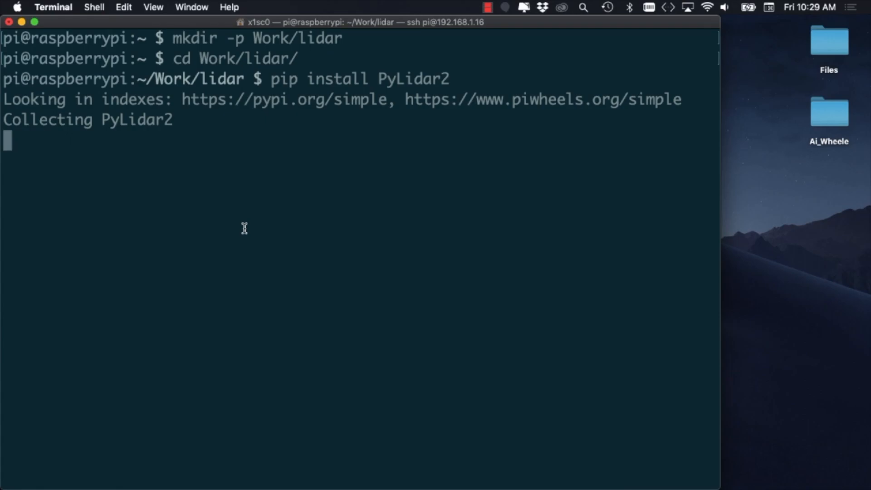
type("clear")
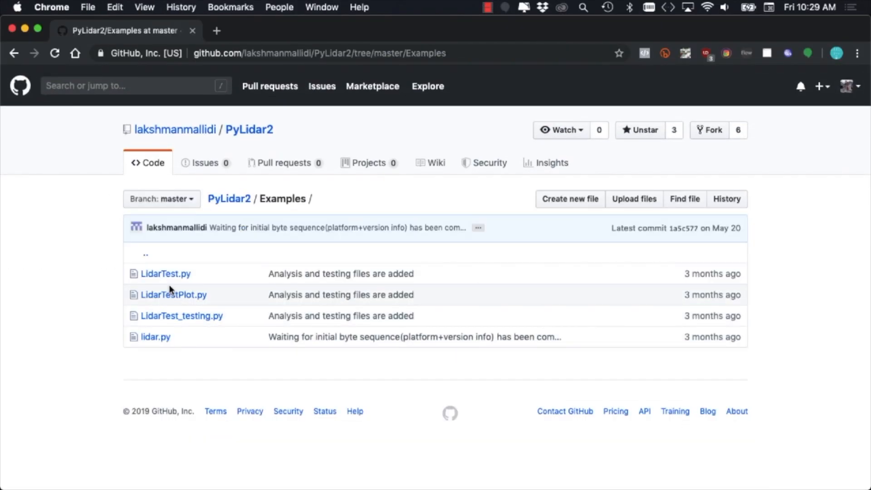
left_click(165, 273)
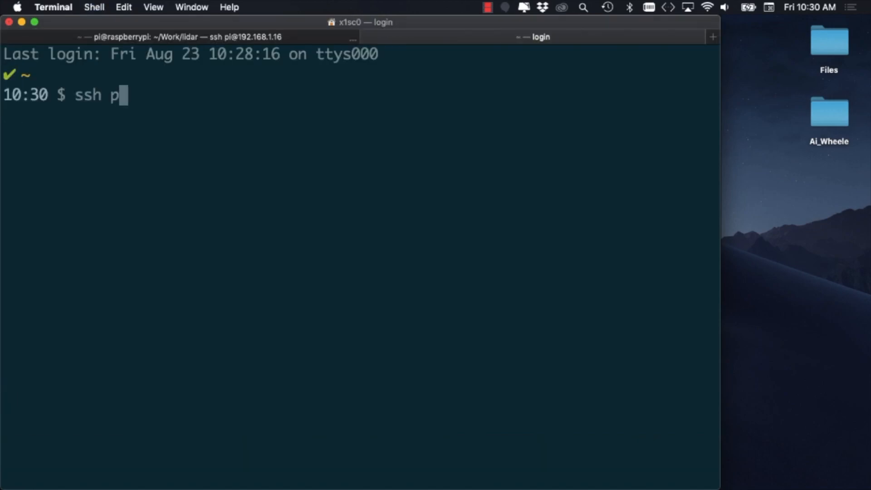
type("i@192.168.1.")
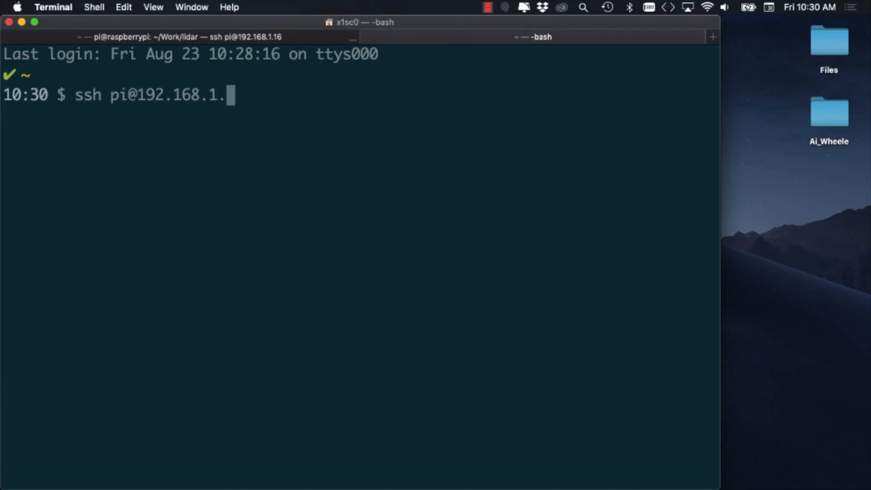
key("Return")
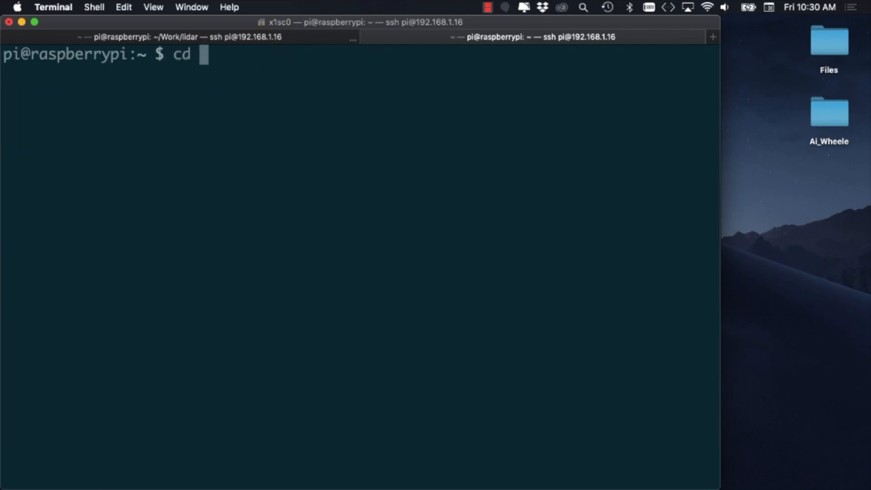
type("Work/lidar/")
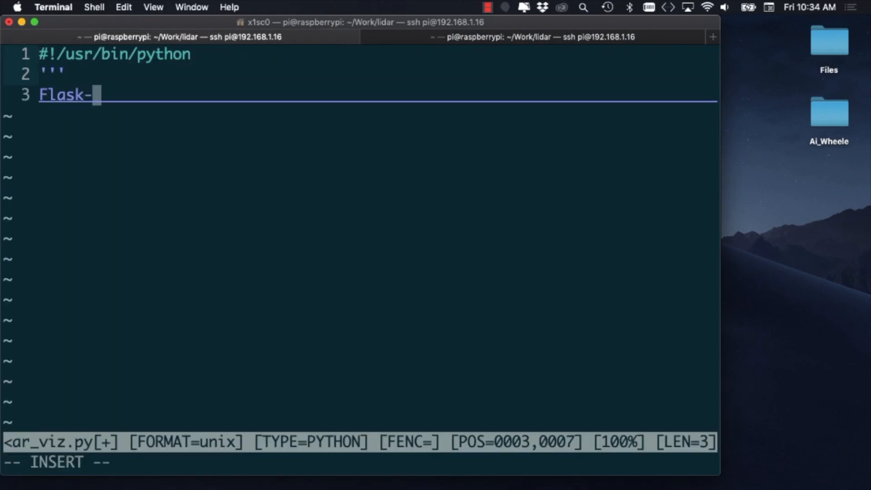
Step: Write the docstring describing a Flask-powered web app for visualizing YDLIDAR X4 data
type("powered")
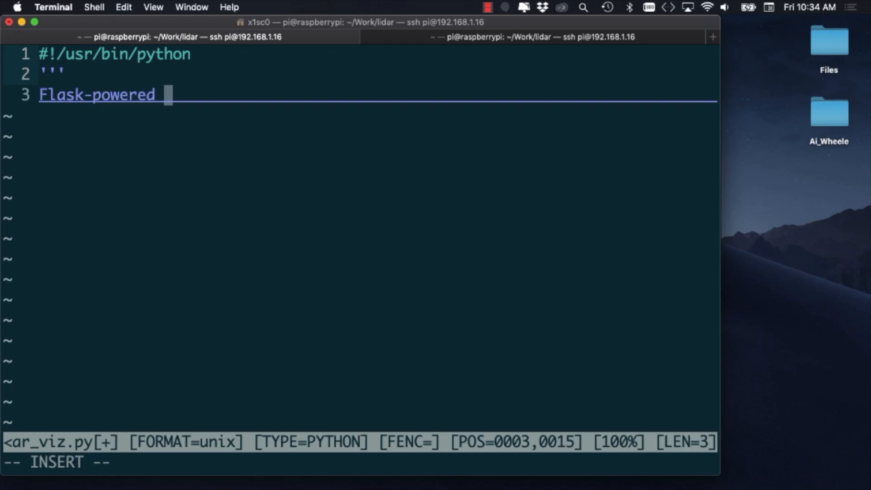
type("web app for visua")
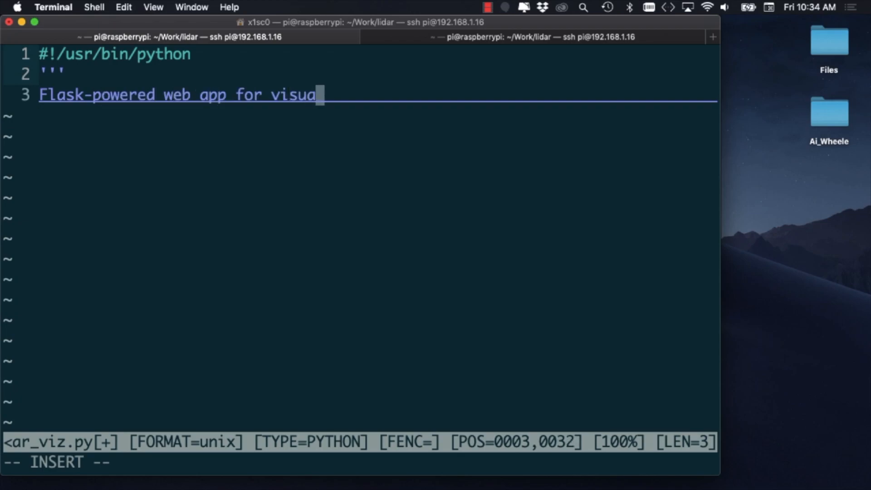
type("lizing")
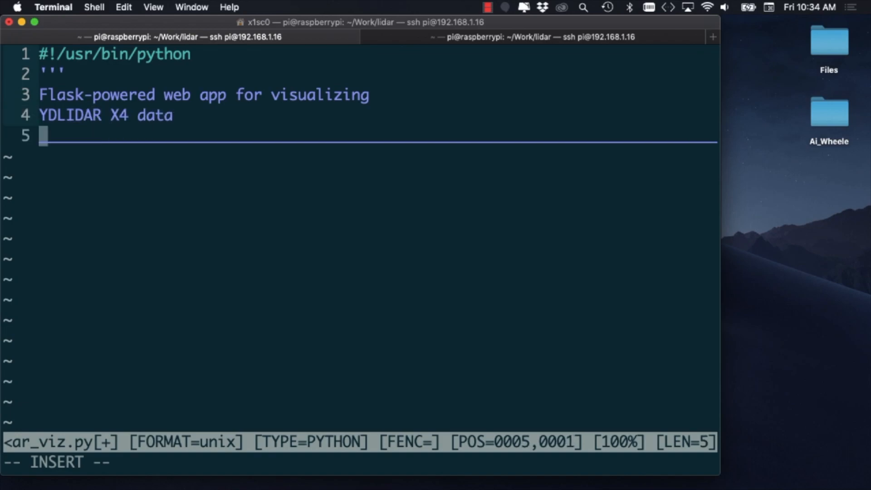
type("'''")
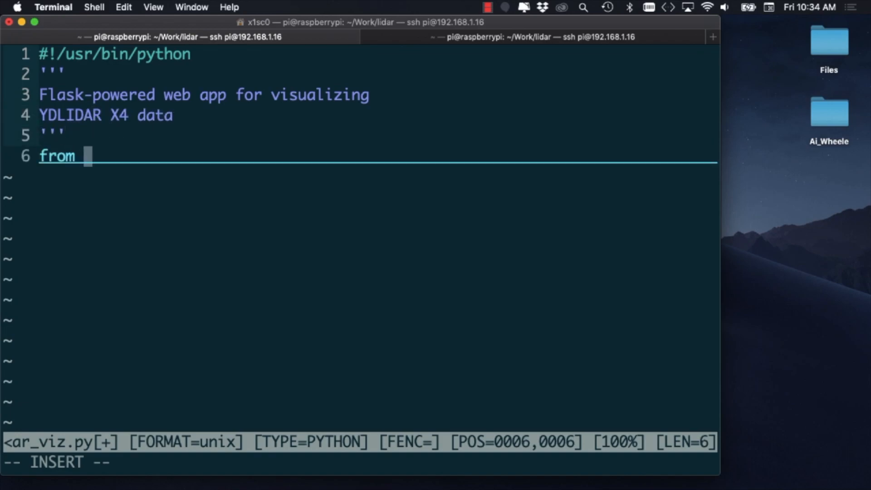
Step: Import Flask and render_template from flask, and SocketIO and emit from flask_socketio
type("flask im")
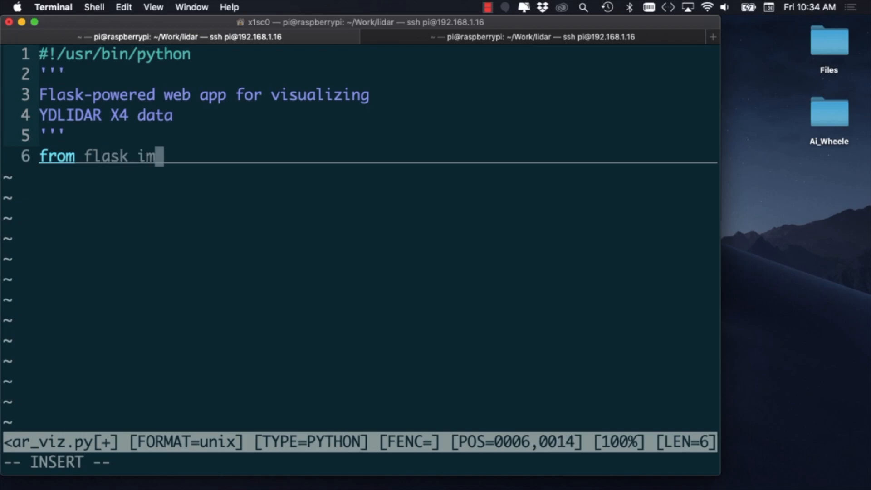
type("port Flask, rende")
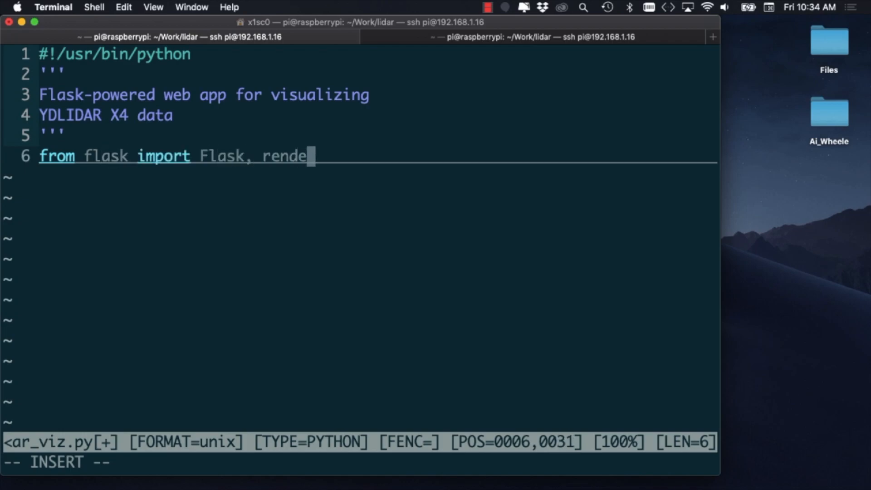
type("r_template")
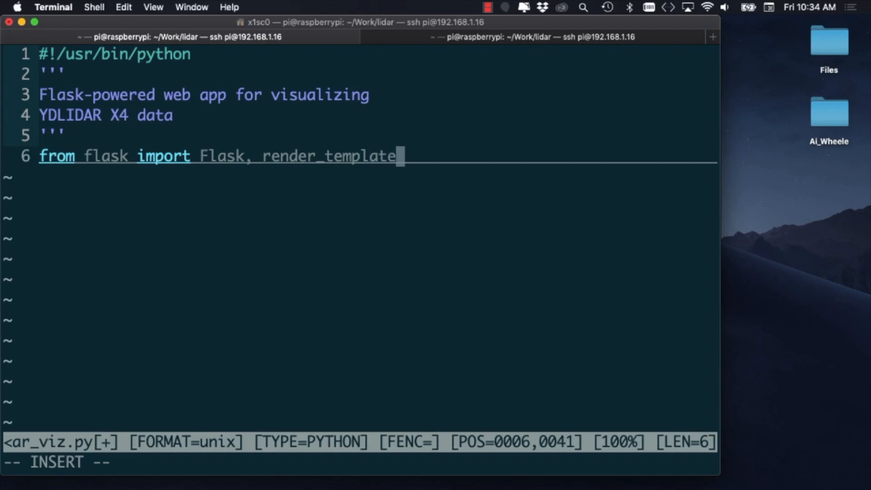
type("from flask")
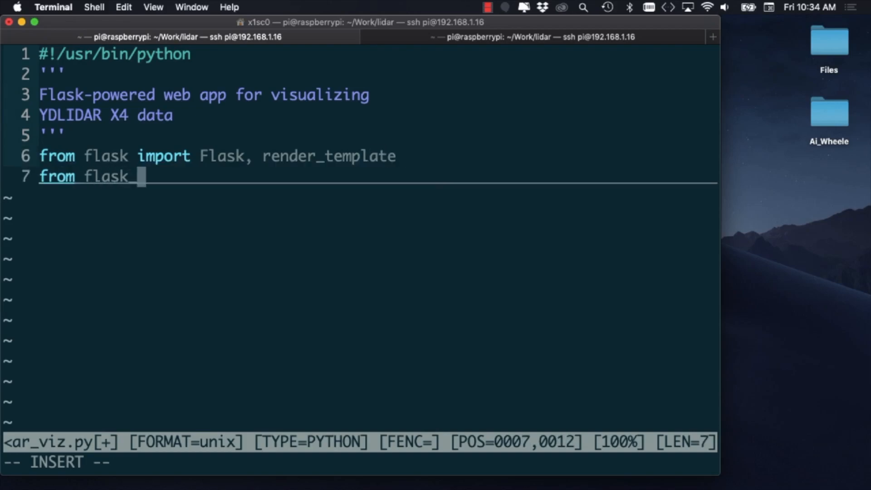
type("_socketio im")
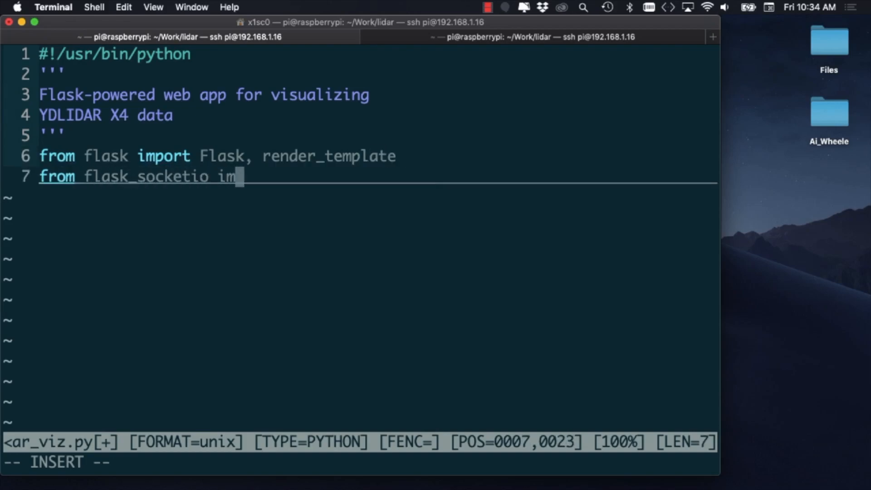
type("port Socket")
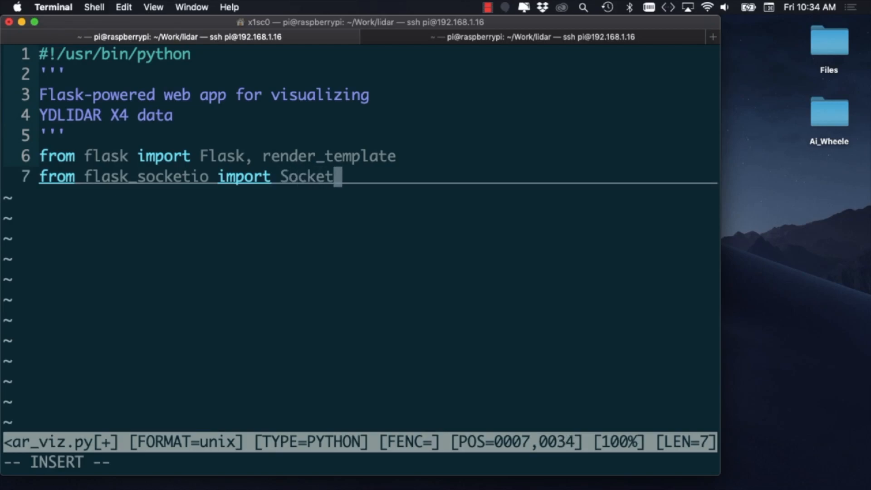
type("IO, emi")
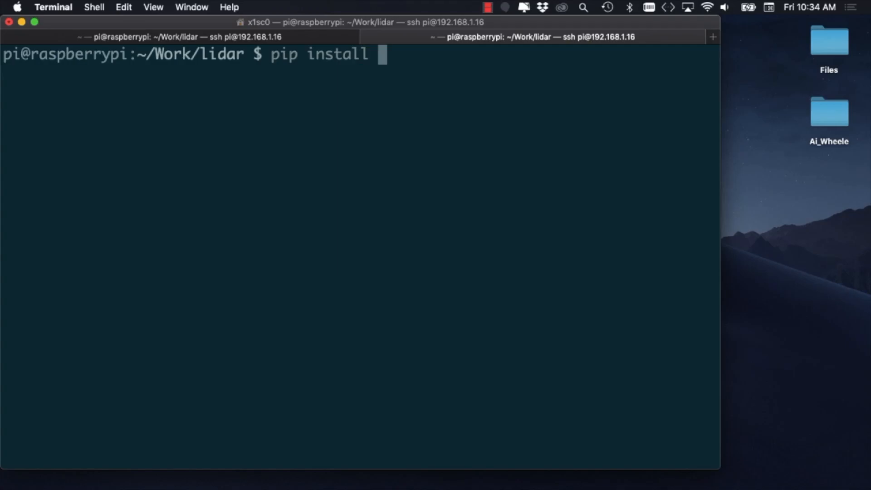
Step: Create the Flask app object and an index route returning render_template('index.html')
type("flask-socketio import SocketIO, emit")
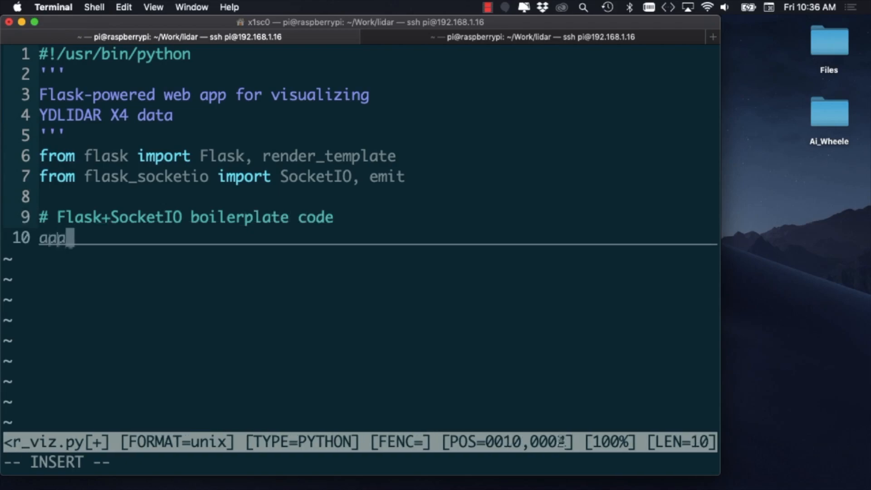
type("= Flask(__name__")
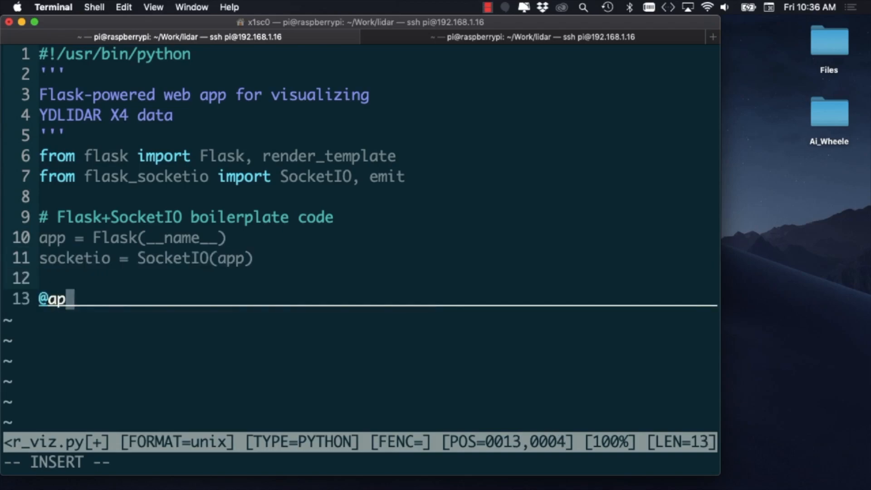
type("p.route('/')")
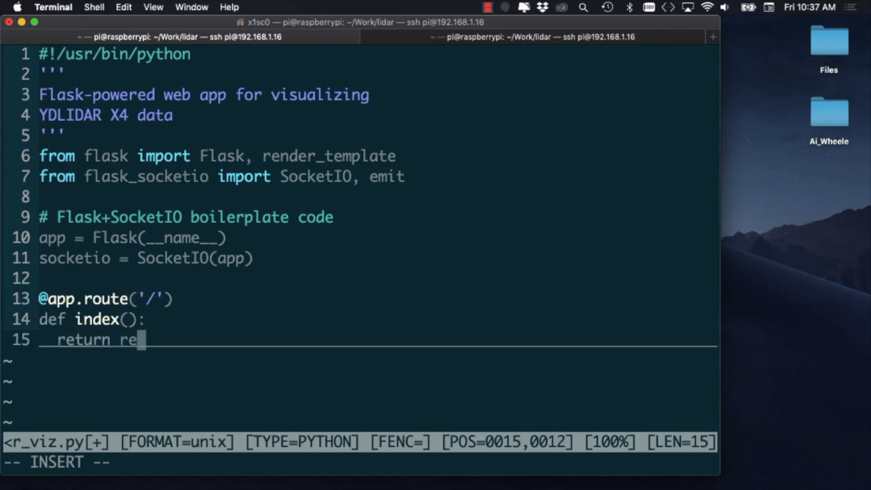
type("nder_tem")
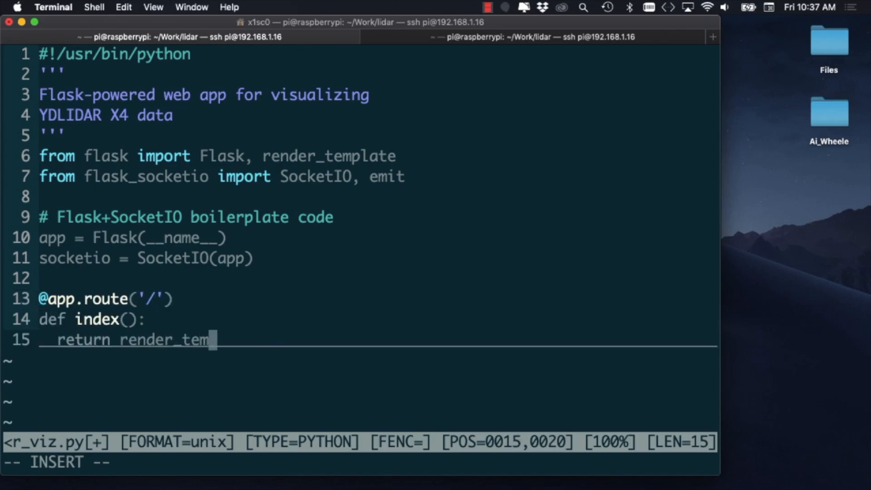
type("plate('index.ht")
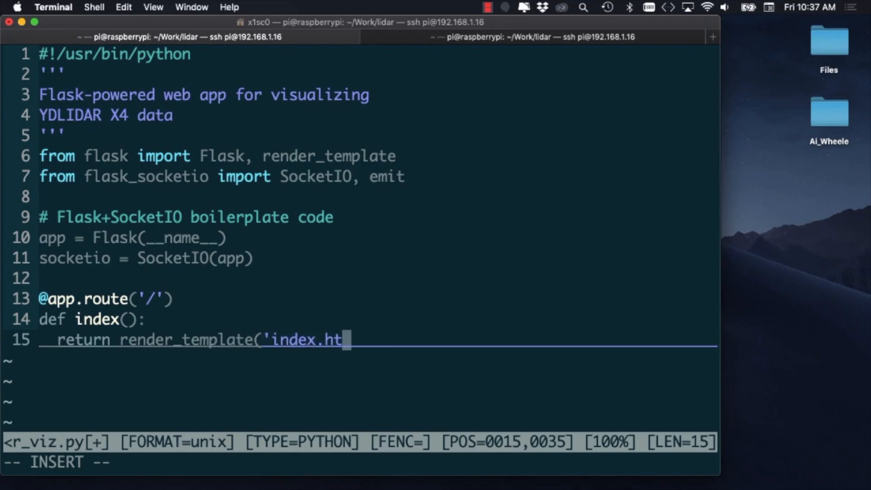
Step: In the other Pi shell, make the templates folder with an empty index.html
left_click(181, 36)
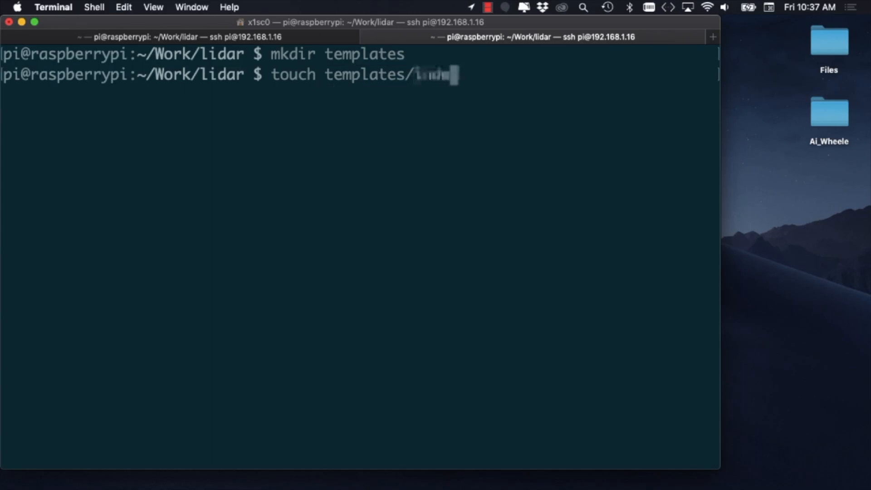
key("Return")
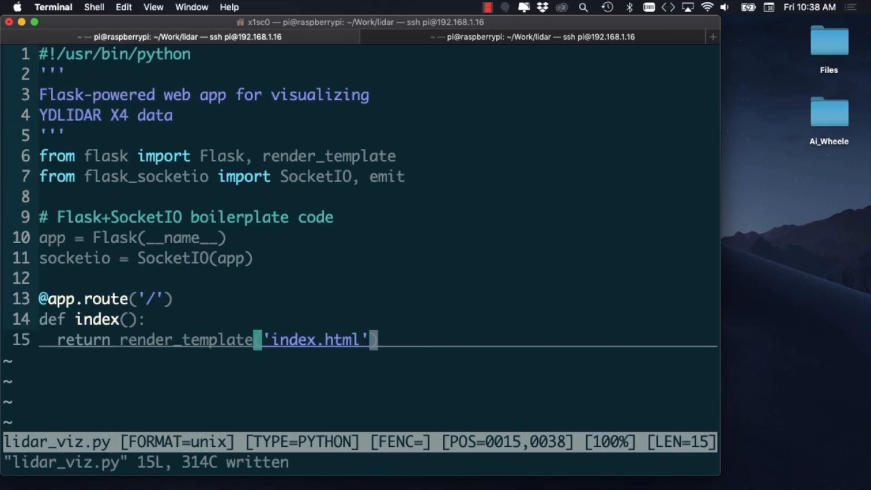
type("@socketio.on('my event")
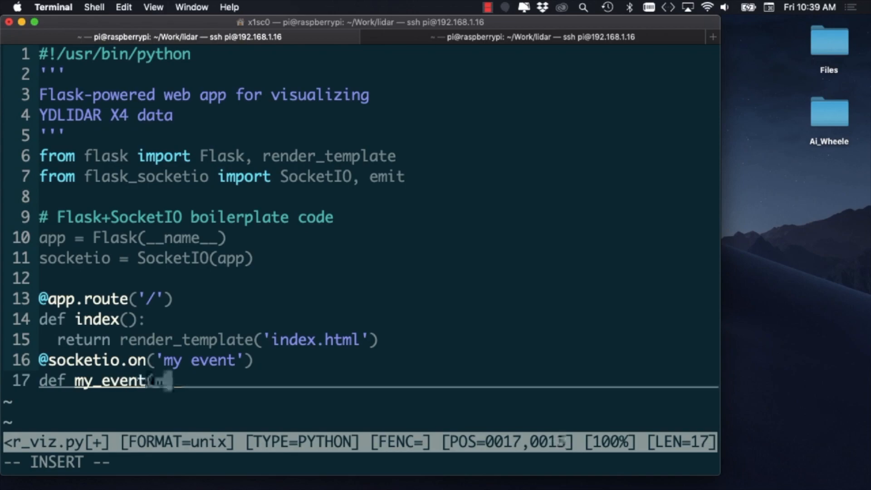
type("sg):")
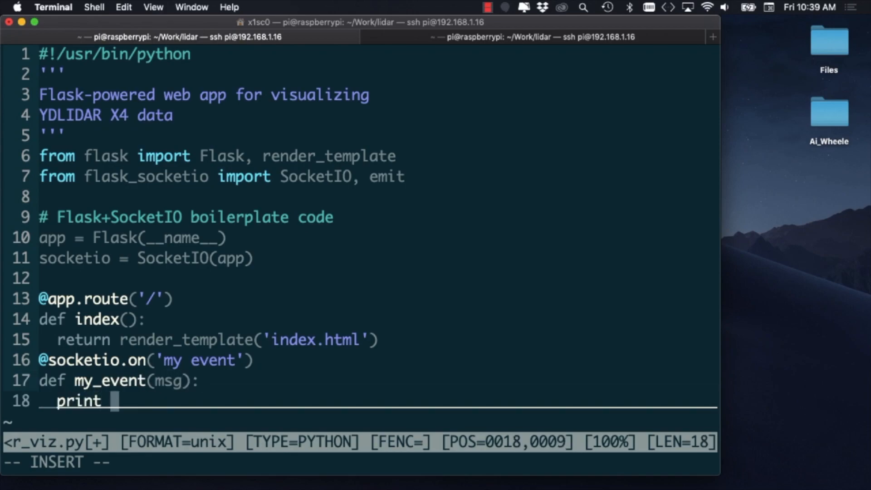
type("msg['data']")
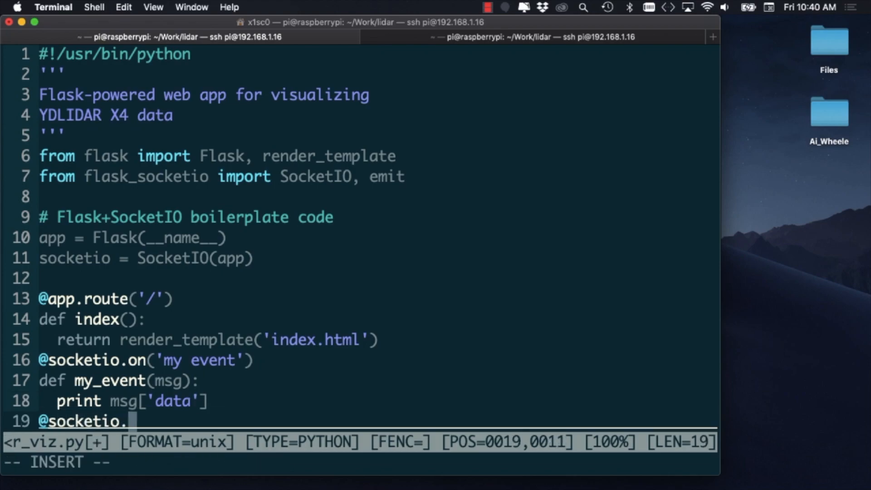
type("on('connect')")
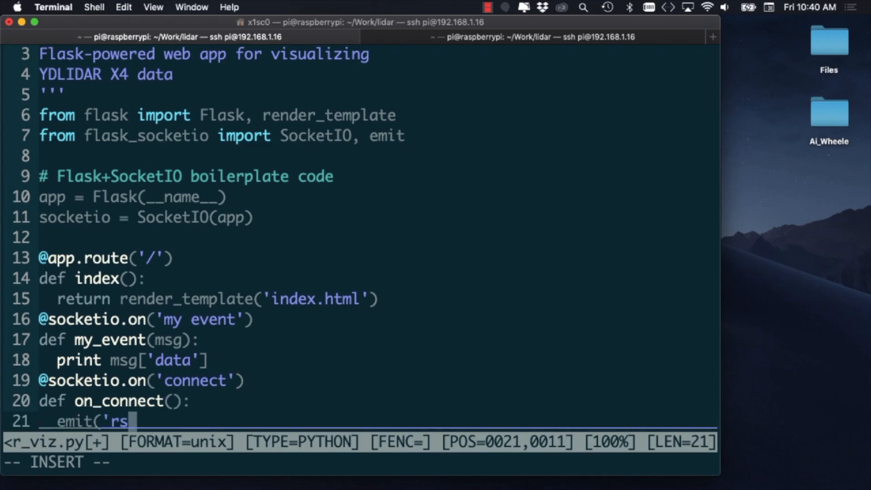
type("p',{'statu")
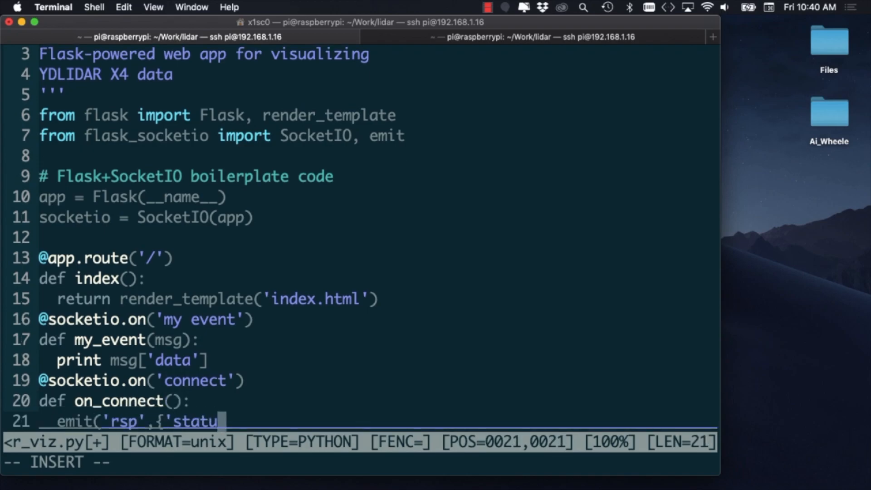
type("s':'CONNECTED'")
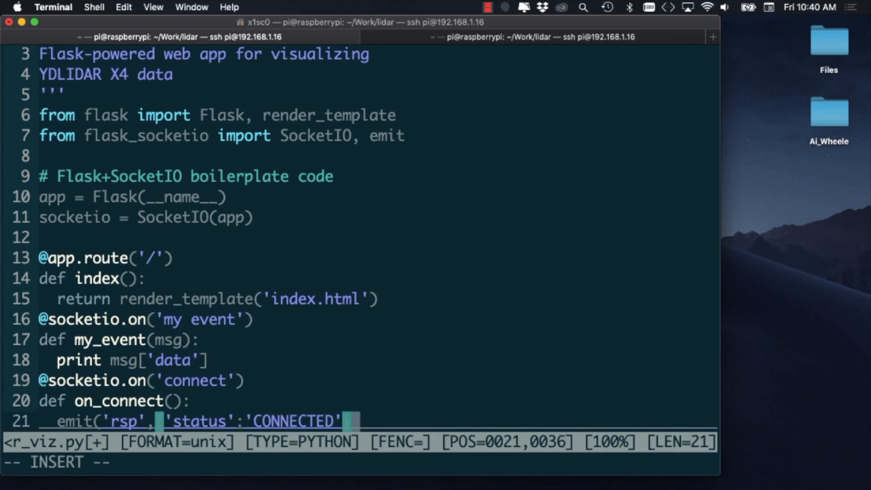
type("})")
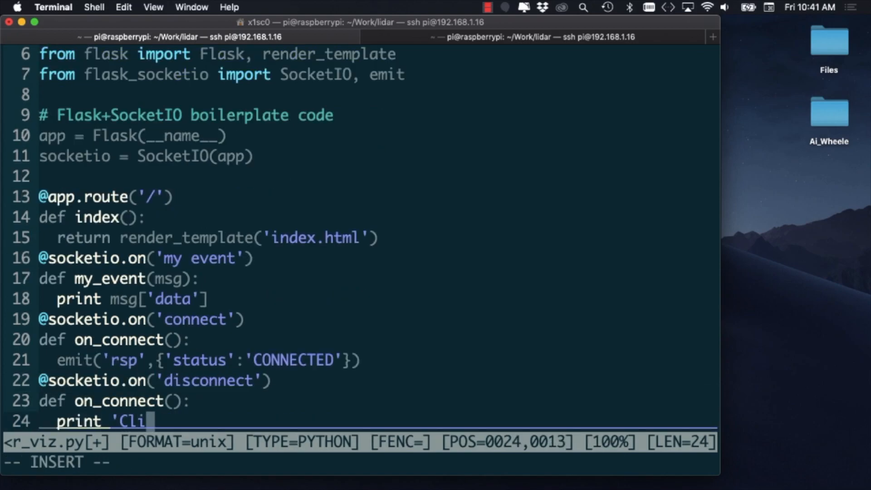
type("ent disconnected!'")
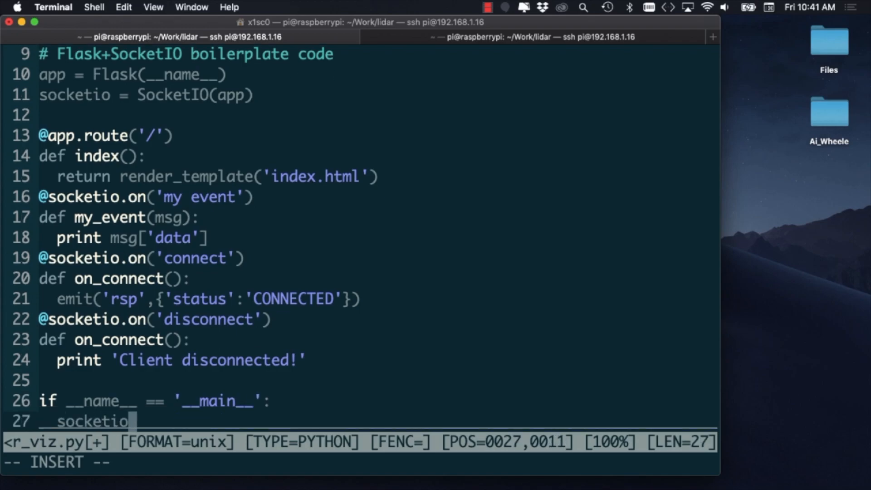
Step: Add the main block running socketio.run(app, host='0.0.0.0')
type(".run(a")
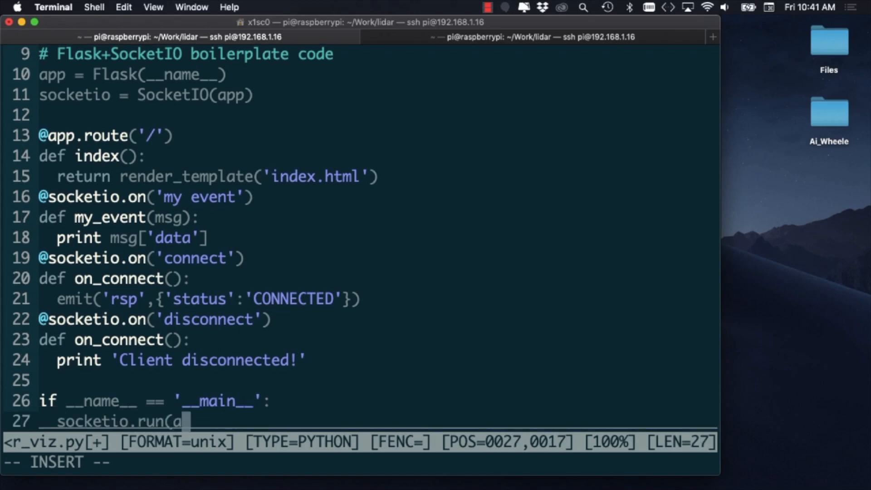
type("pp, host='0")
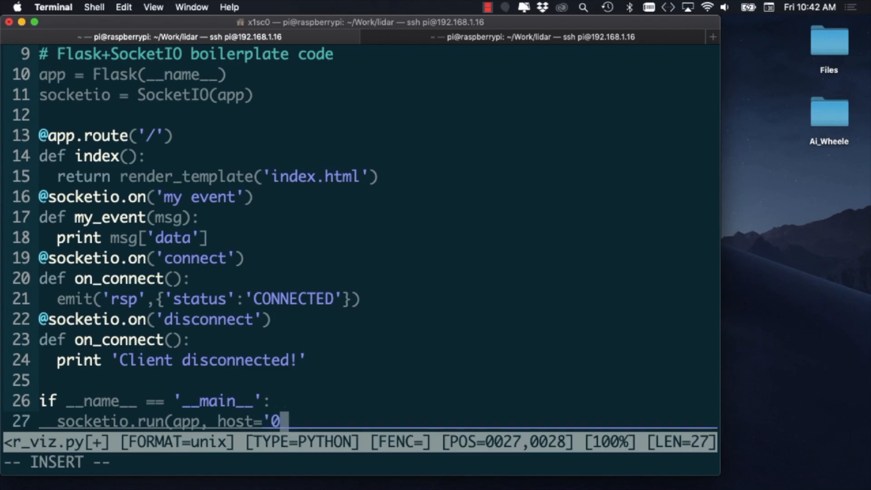
type(".0.0.")
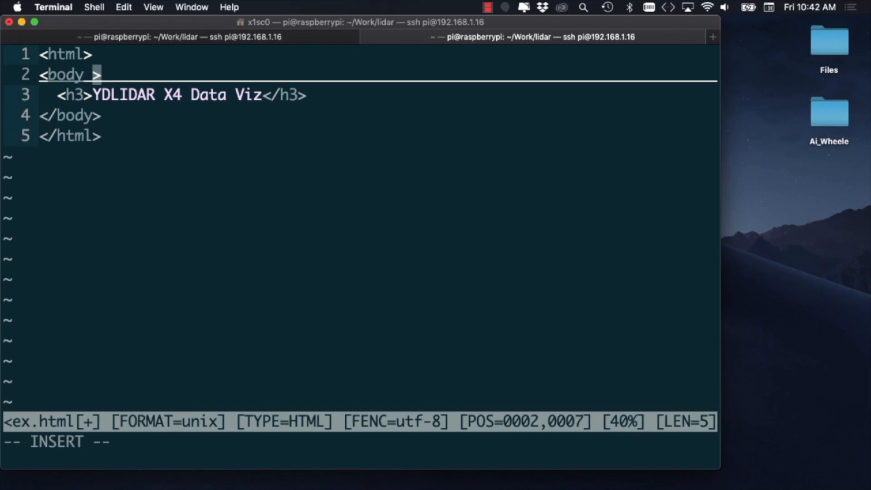
Step: Set body onload to lv_init(), which connects a socket via io.connect and handles 'connect'
type("onload=\"javascript:lv_init(")
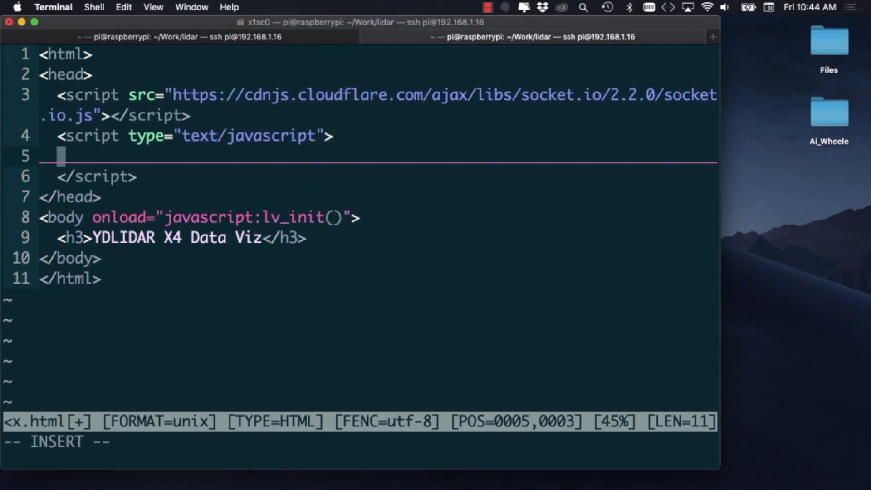
type("function lv_init() {")
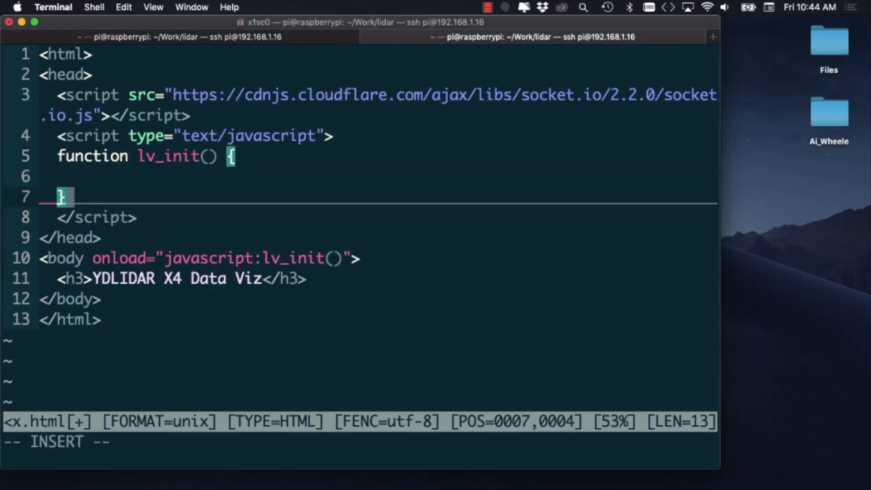
type("var socket =")
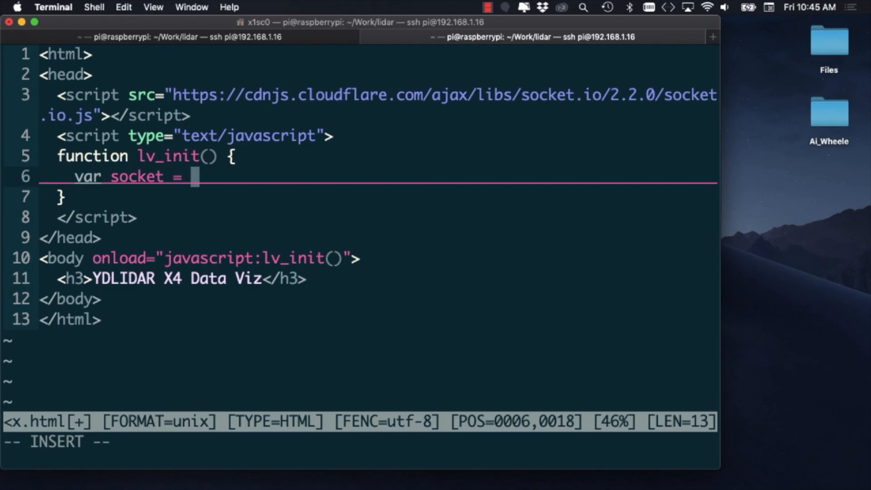
type("io.connect('http://'+document.domain+':'+location.port);")
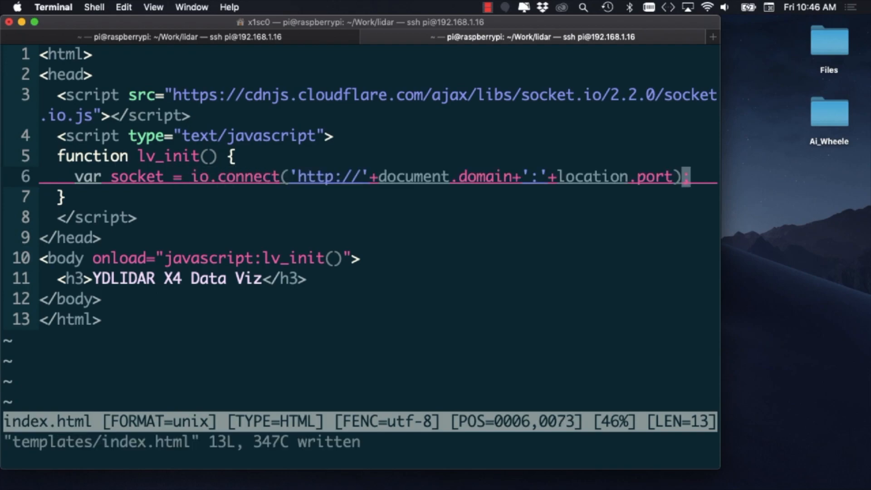
type("socket.on('connect', function(msg) {")
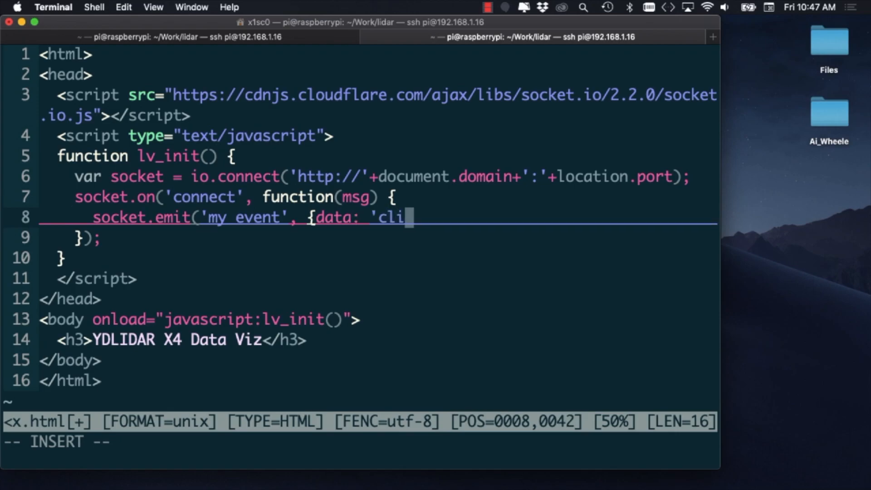
Step: From a new Pi ssh session, run python lidar_viz.py and see 'client connected!'
left_click(738, 36)
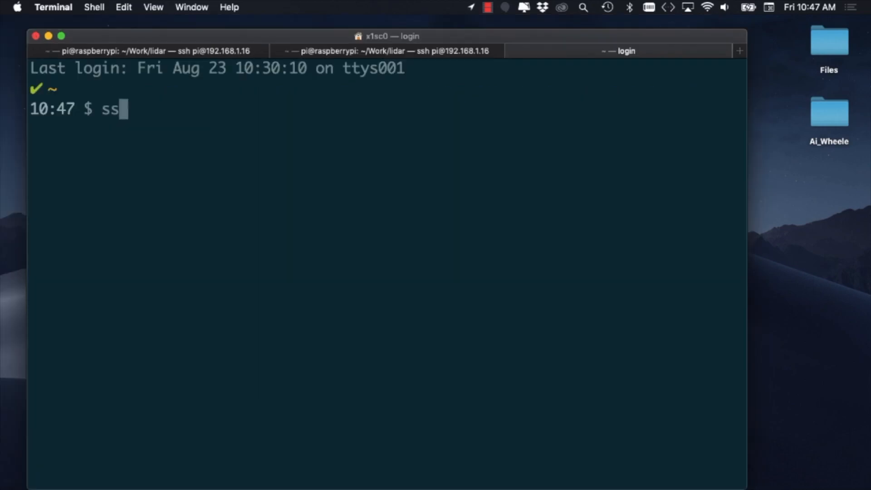
type("h pi@192")
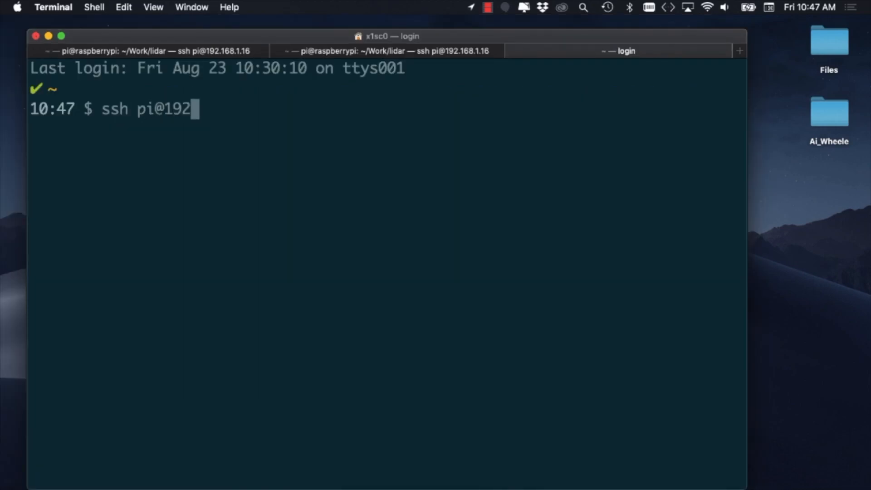
type(".168.1.1")
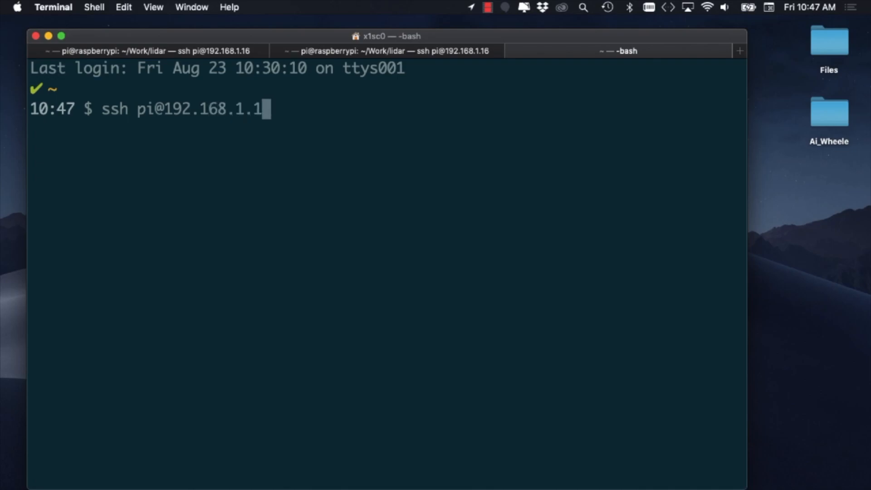
key("Return")
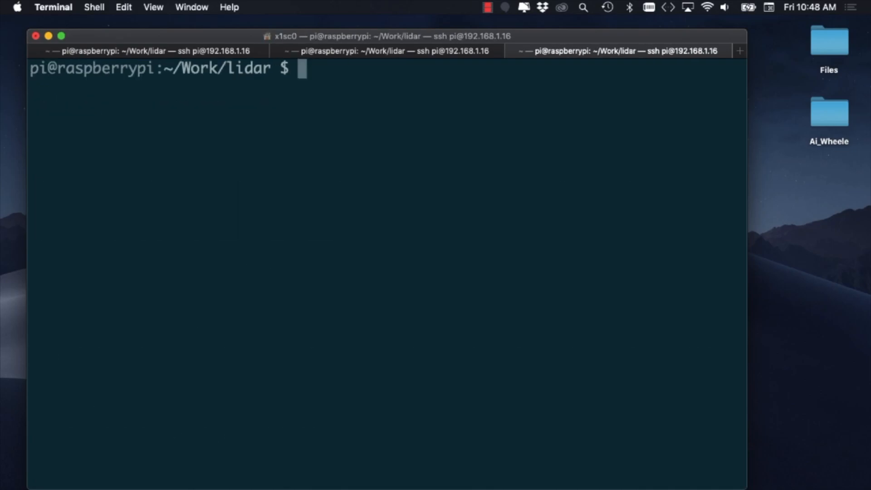
type("python lidar_viz.py")
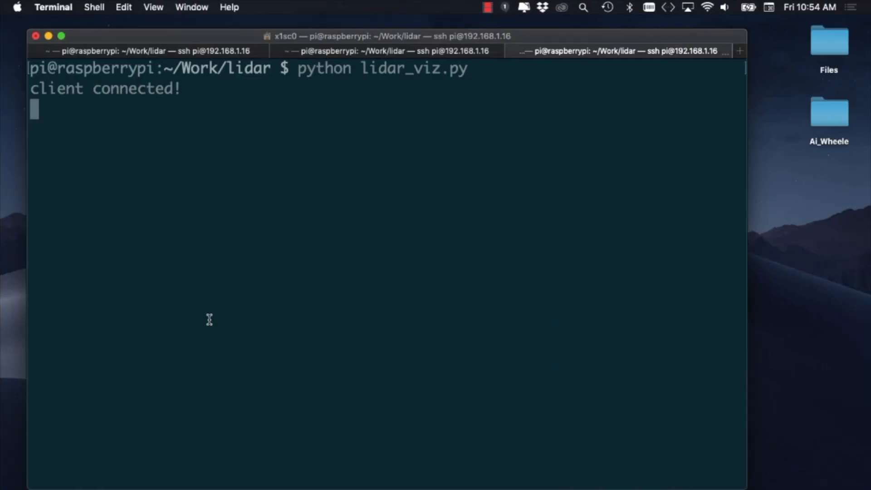
mouse_move(124, 91)
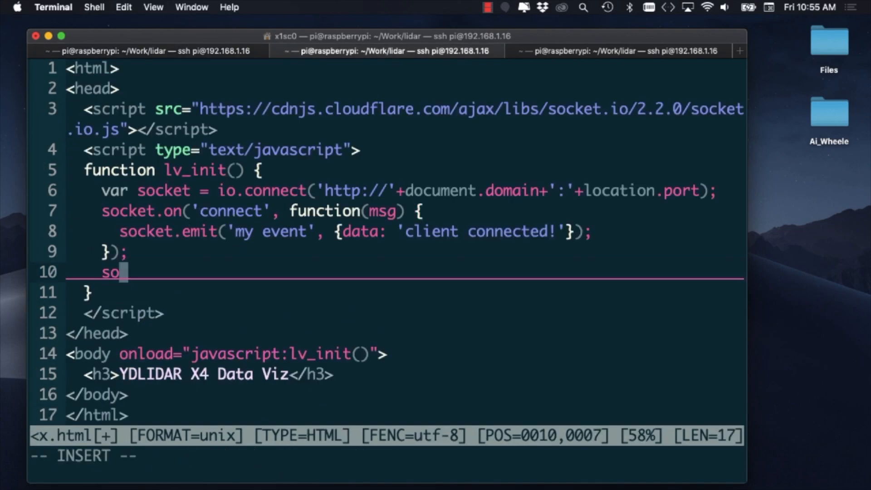
Step: Add a socket.on('rsp') handler that console.logs the reply, then rerun lidar_viz.py
type("cket.on('rsp', function(msg) {")
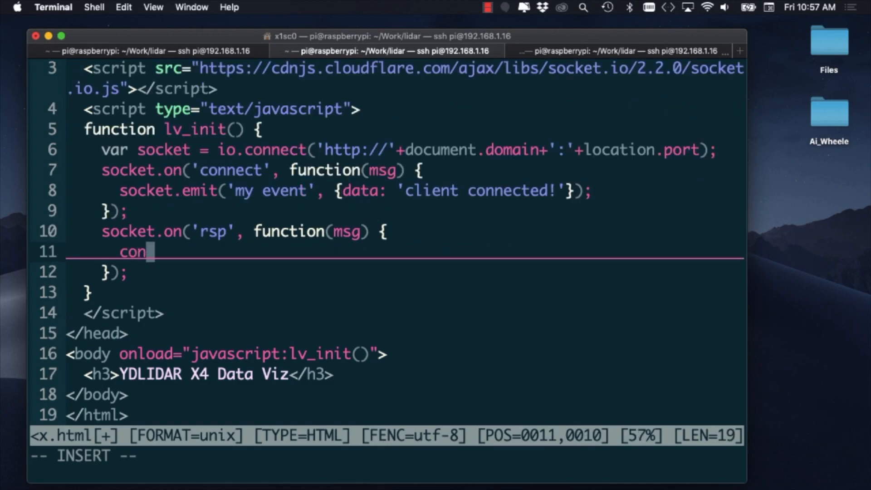
type("sole.log")
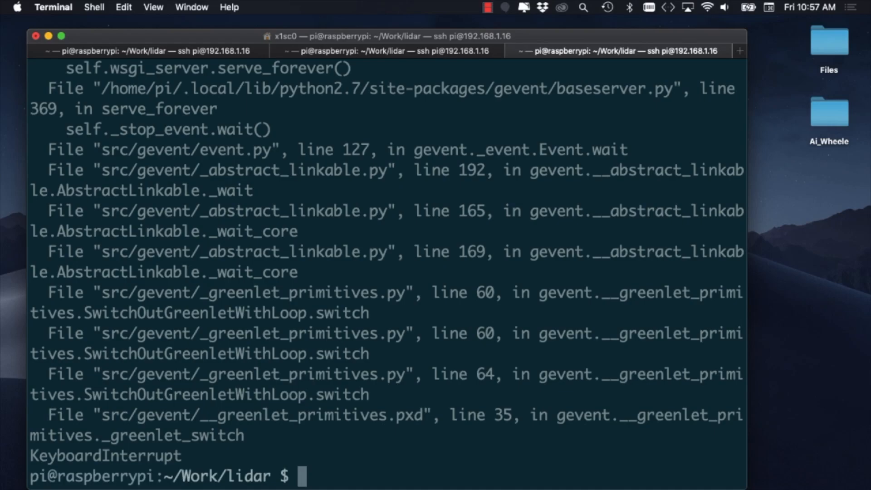
type("python lidar_viz.py")
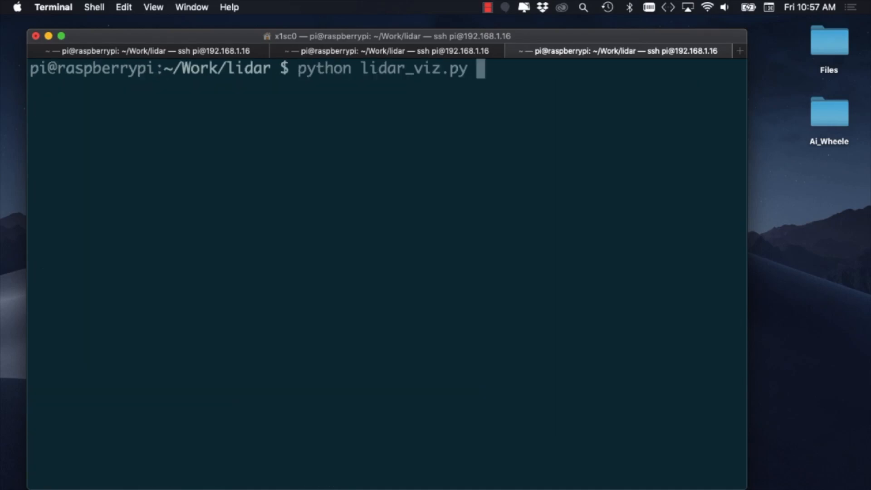
Step: Restart the server, expand the {status: "CONNECTED"} console entry in Chrome, and return to Terminal
key("Return")
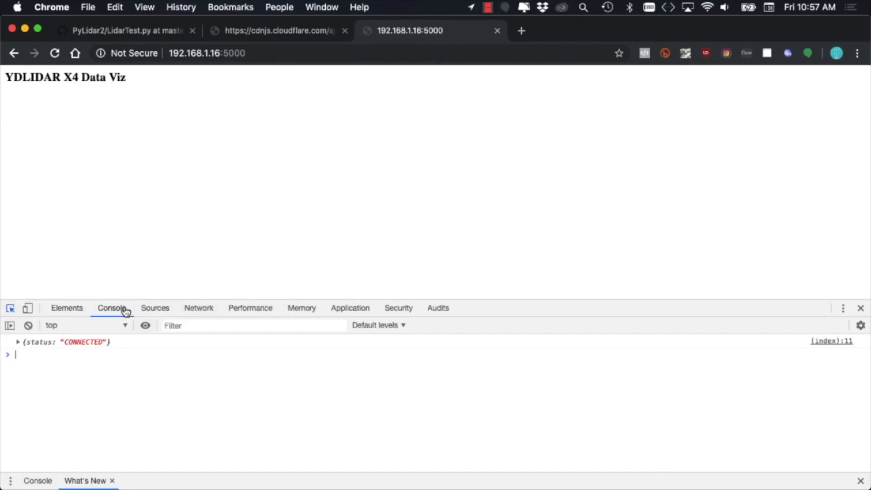
left_click(19, 342)
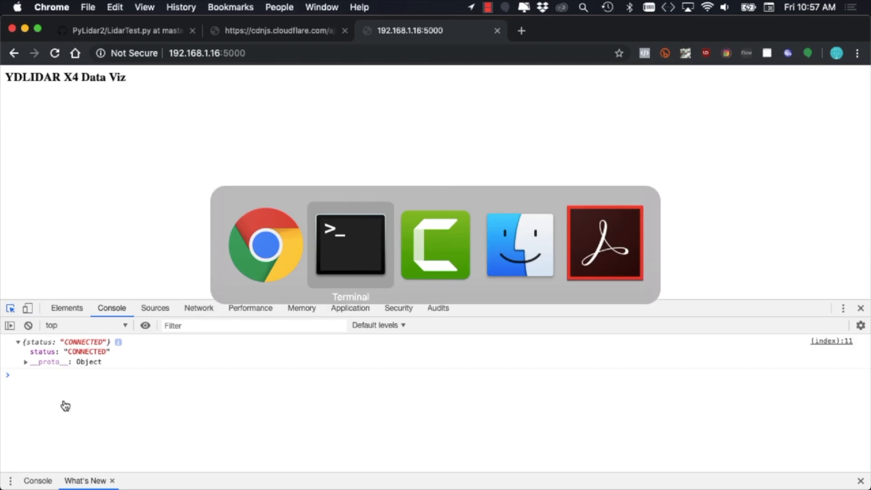
left_click(350, 244)
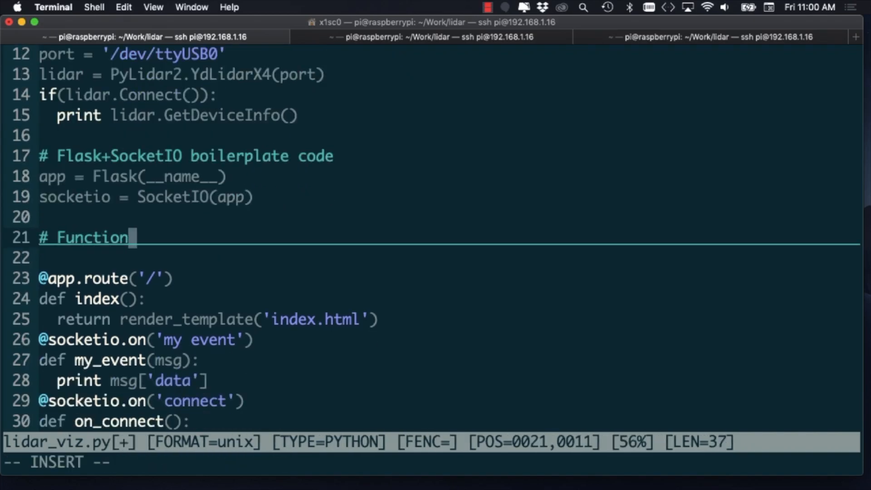
Step: Write getData() scanning once and JSON-dumping the lidar data, and call it from index()
type("for actually")
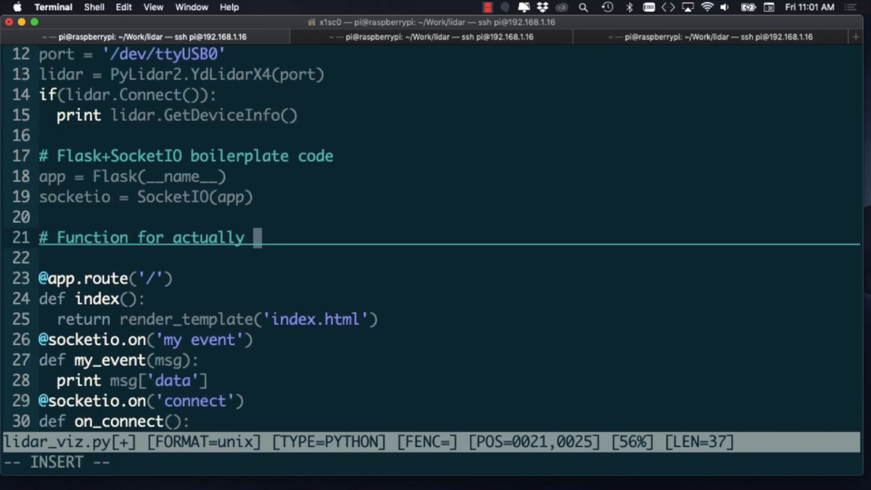
type("getting the lidar data")
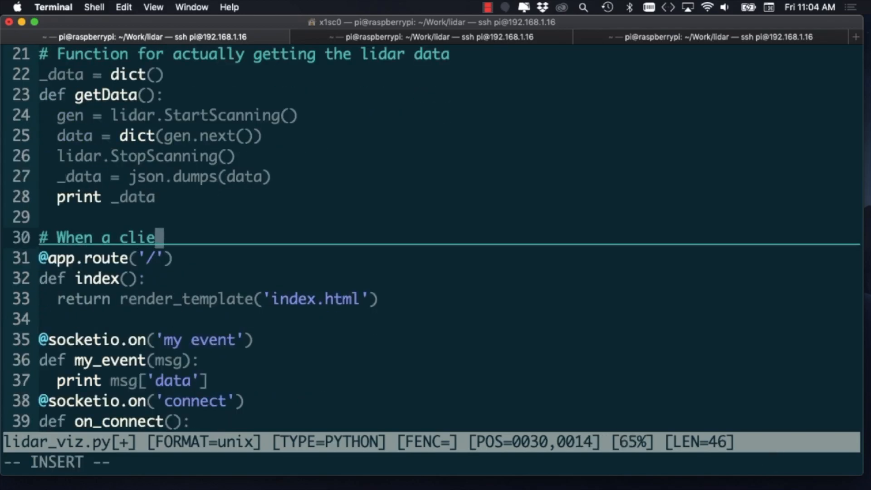
type("nt sends a request, get the LIDAR data")
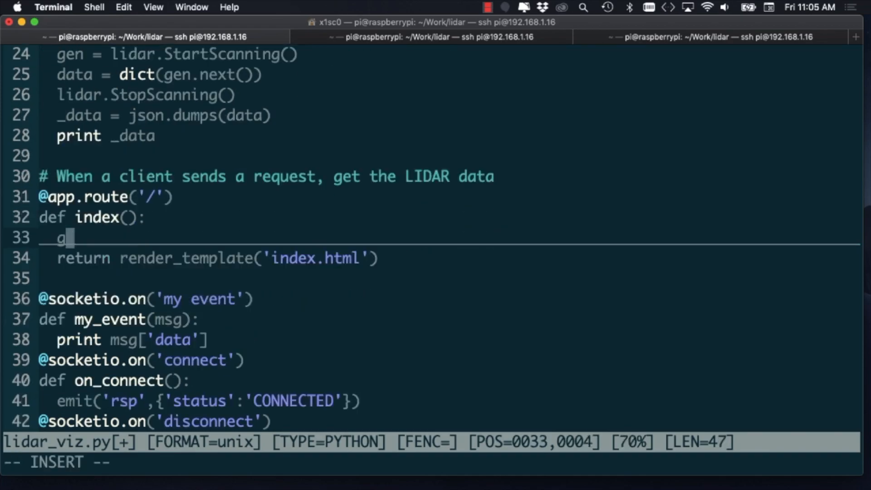
type("etData(")
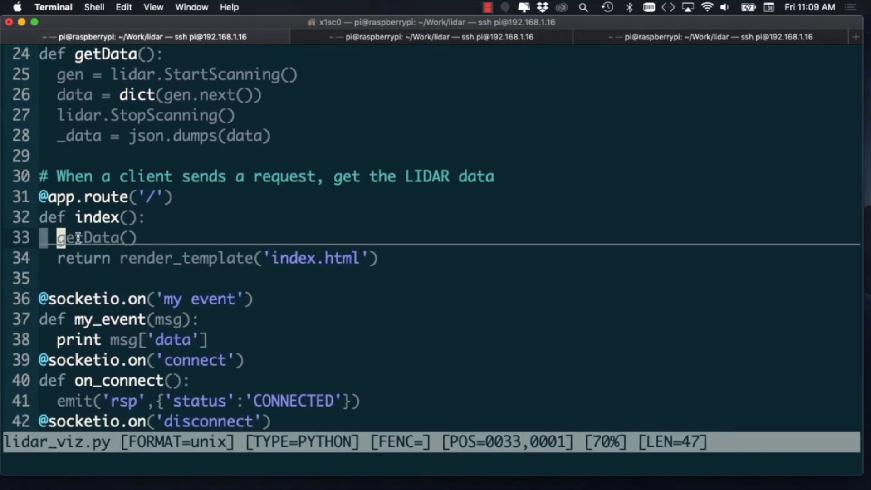
Step: Add comments plus threading/time and gevent monkey imports so getData can run in the background
type("# Run th")
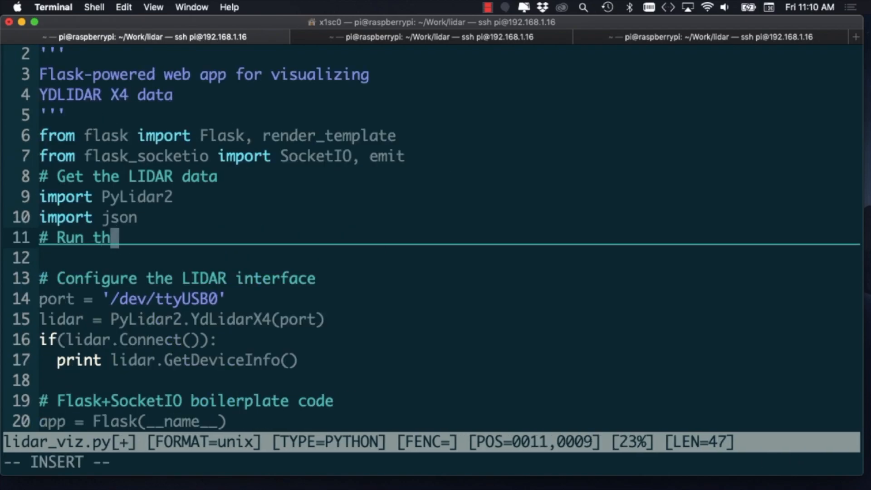
type("e getData() function in the background")
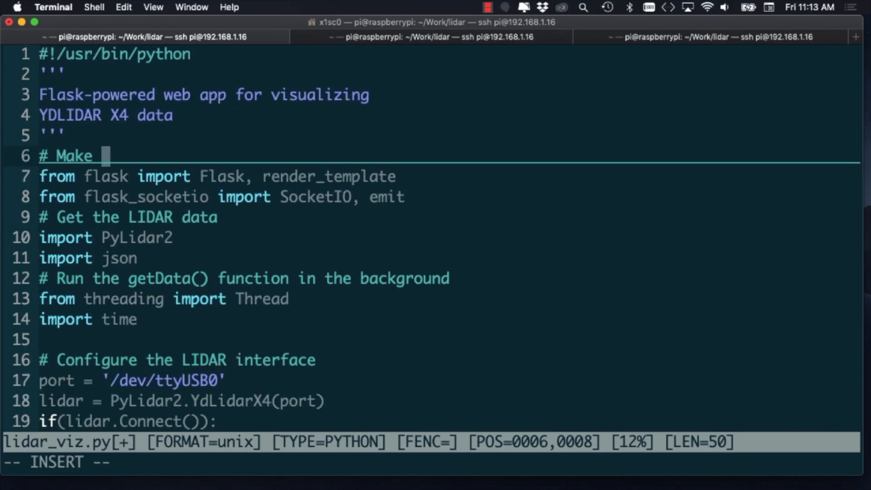
type("the standard library 'play n")
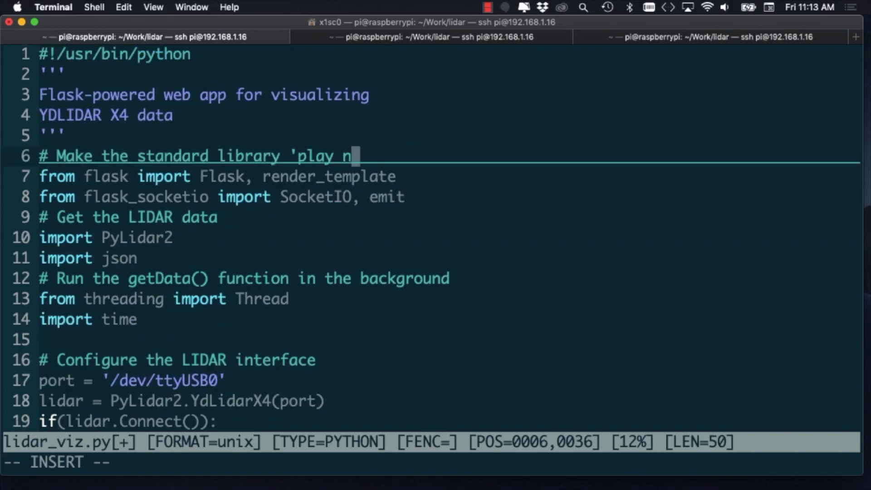
type("icely'")
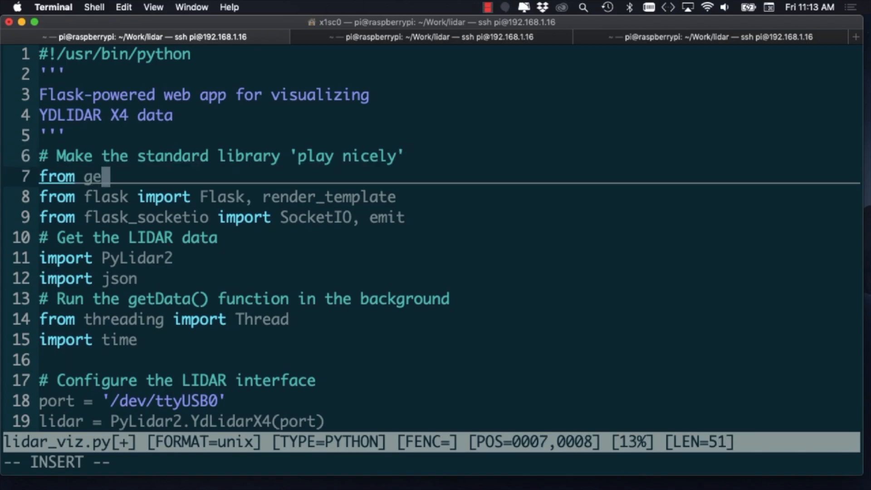
type("vent import mon")
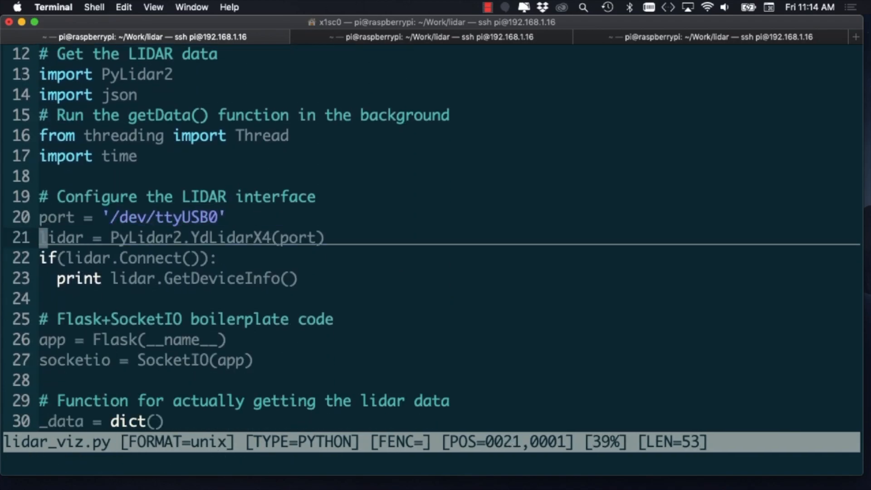
Step: Declare a global thread and start Thread(target=background_getData) in index() on the first request
type("# Initialize a global th")
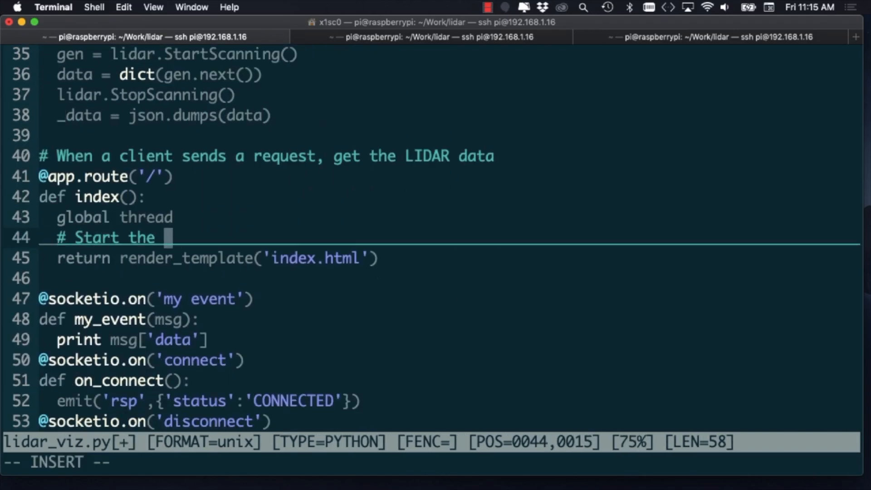
type("getData() thread when the cl")
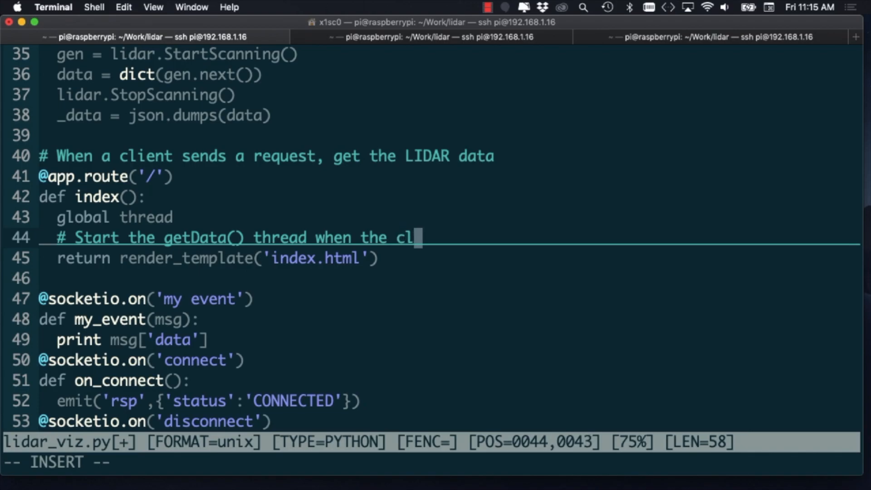
type("ient makes the first request")
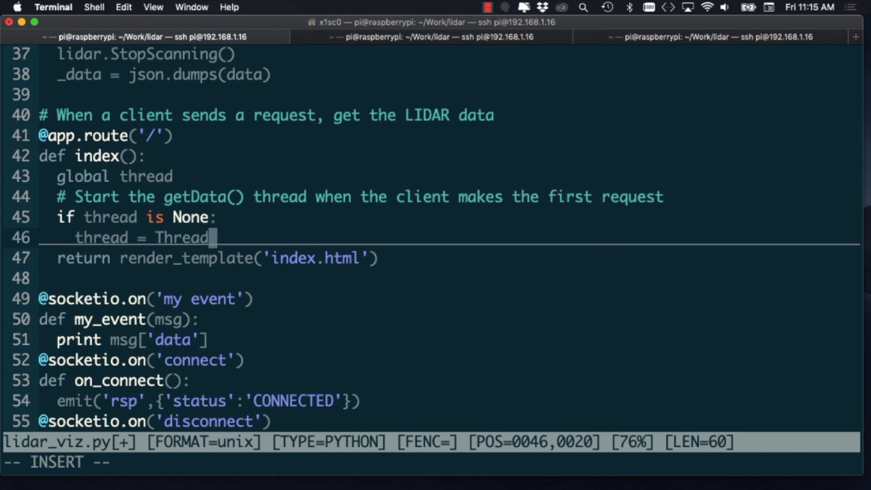
type("(target=background_getData)")
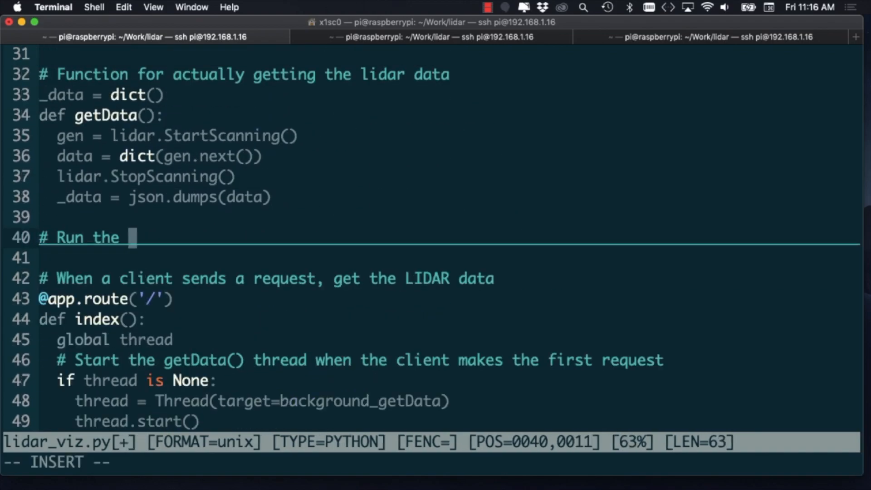
type("getData() function contin")
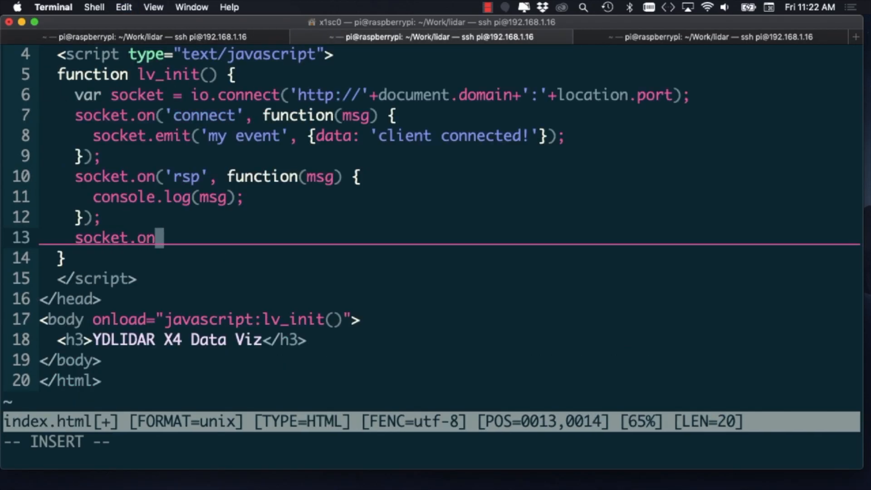
Step: Add a socket.on('message') handler in index.html that console.logs msg.data
type("('message', function(msg) {")
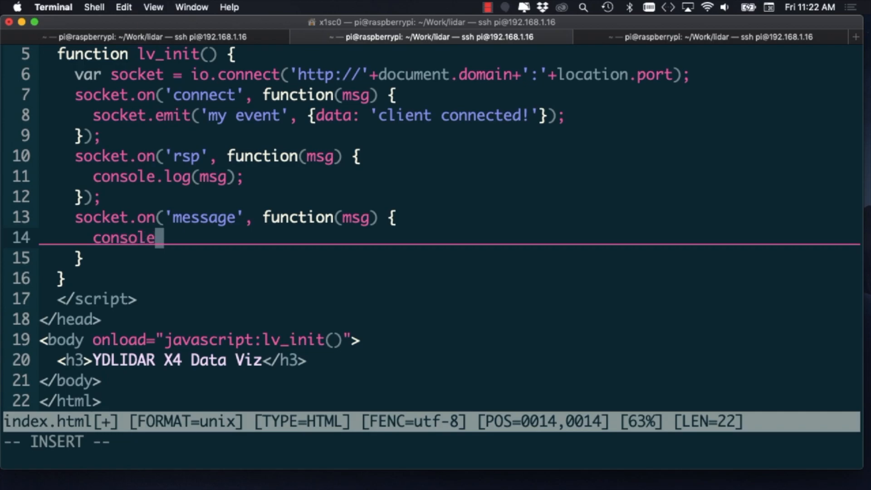
type(".log(msg.data);")
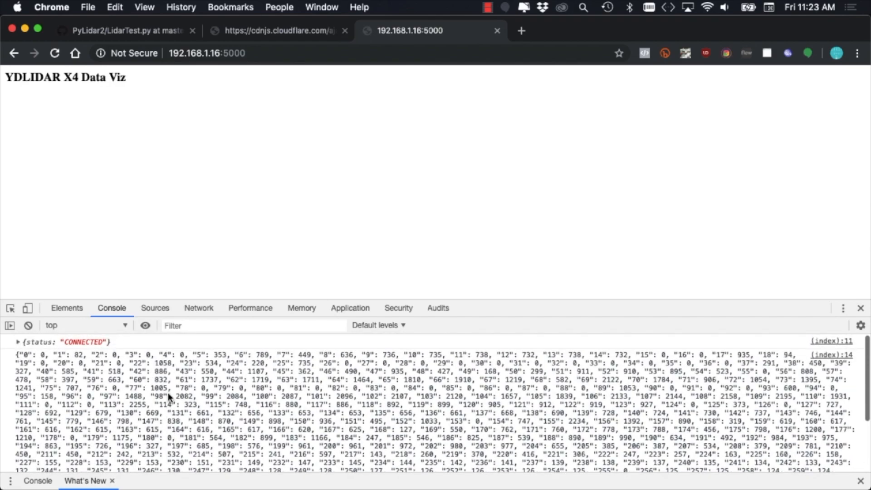
Step: Scroll through the streamed LIDAR distance readings in the browser console
scroll("down", 3)
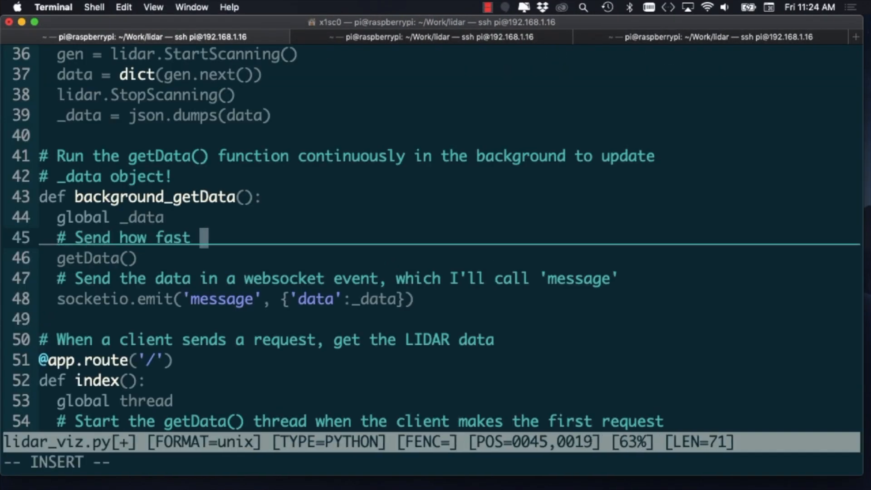
Step: Comment out console.log, note Plotly plotting, and add a 'Refresh rate (sec):' paragraph with the Plotly script tag
type("we're getting data from th")
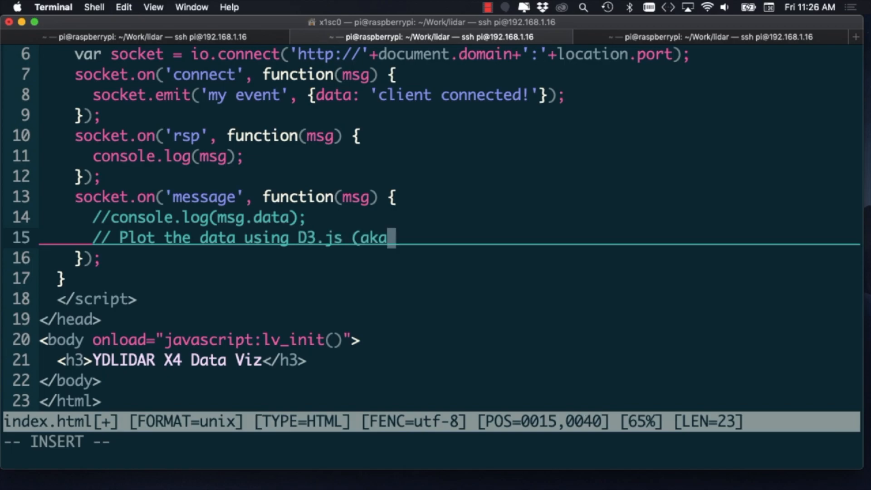
type("Plotly)")
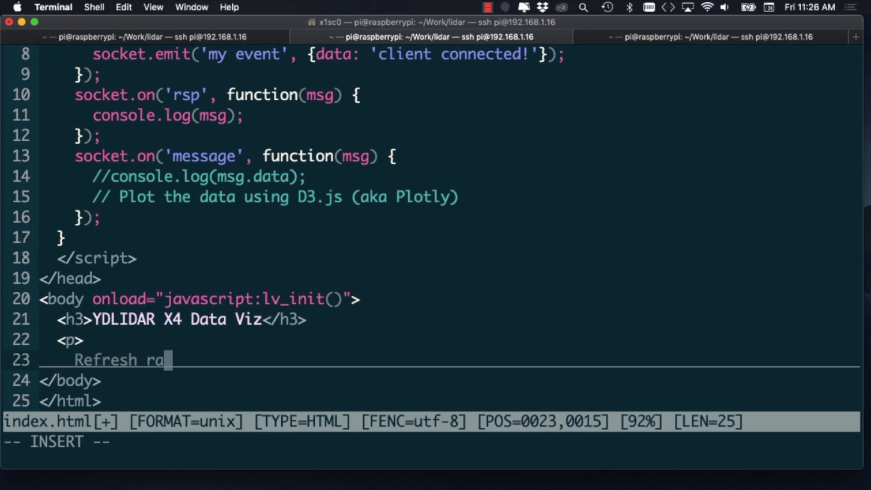
type("te (sec):")
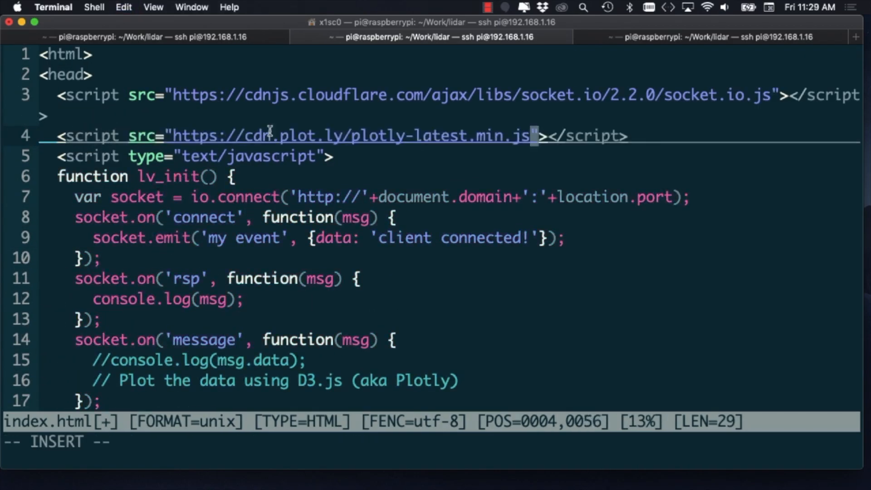
Step: Define trace1 with r from Object.values of the parsed message and draw a new Plotly chart each message
type("var obj = JSON.parse(msg.data);")
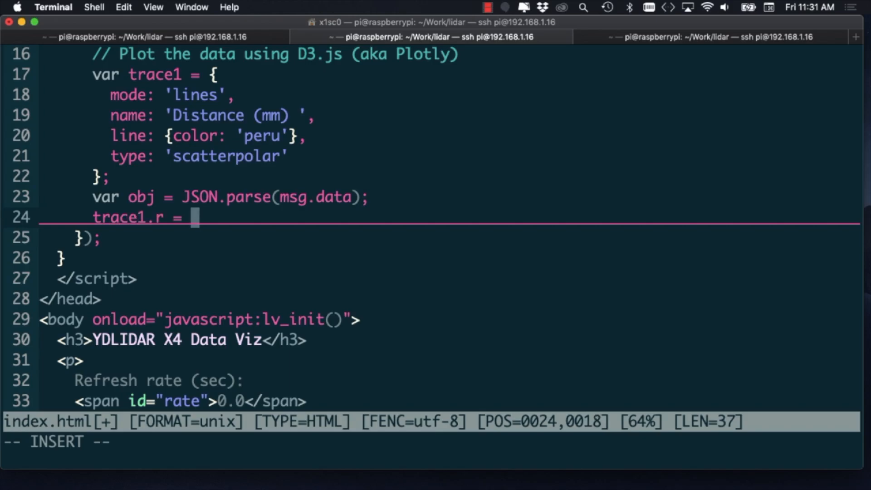
type("Object.values(obj);")
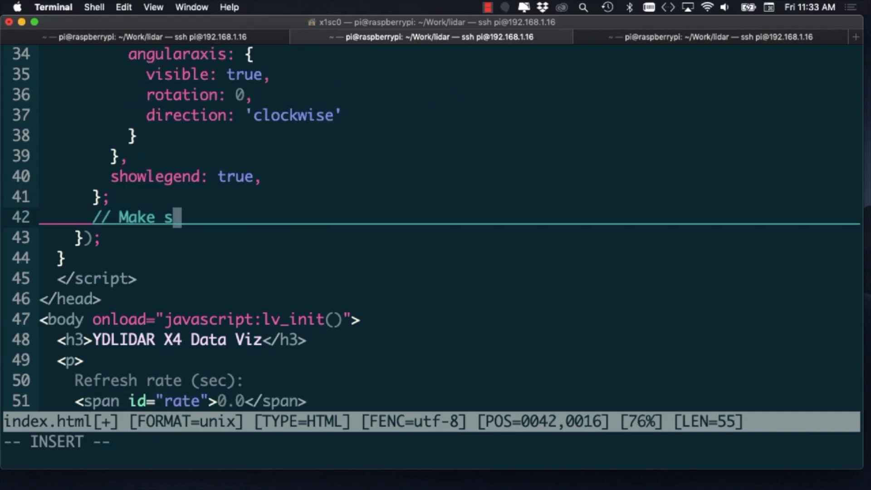
type("ure it's a new plot with each measurement!")
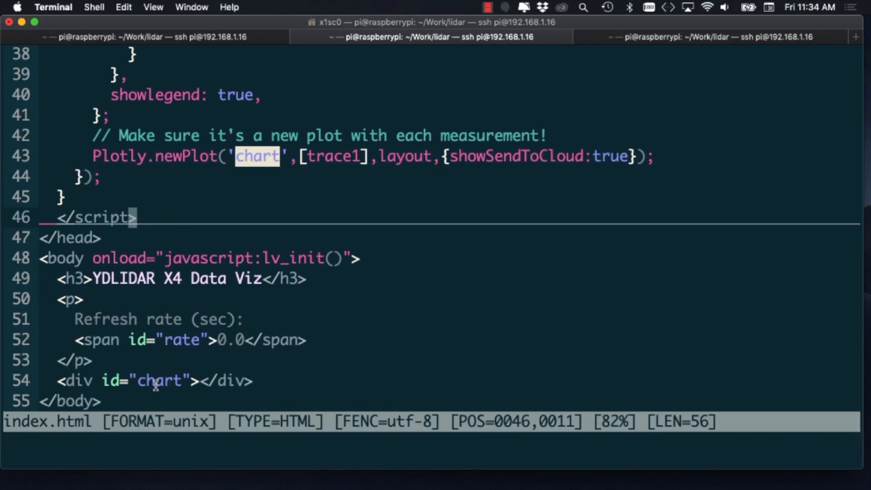
Step: Update the 'rate' element's innerHTML with the incoming data rate
type("// Update t")
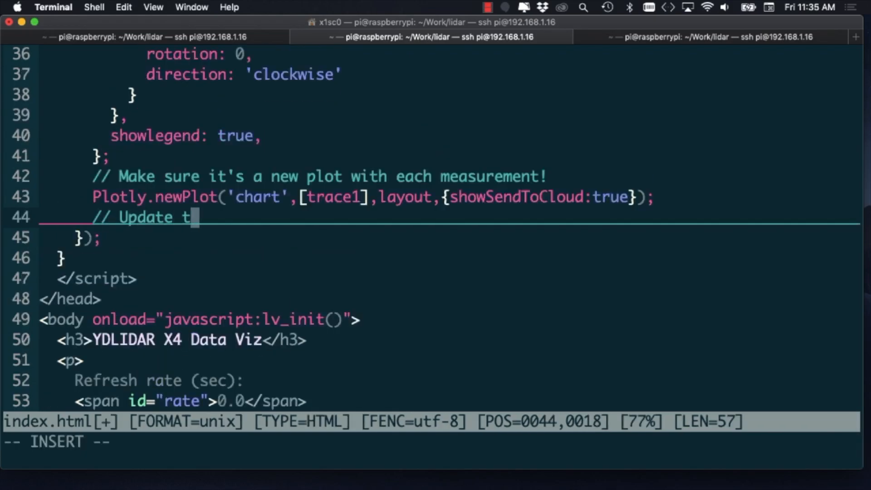
type("he data rate")
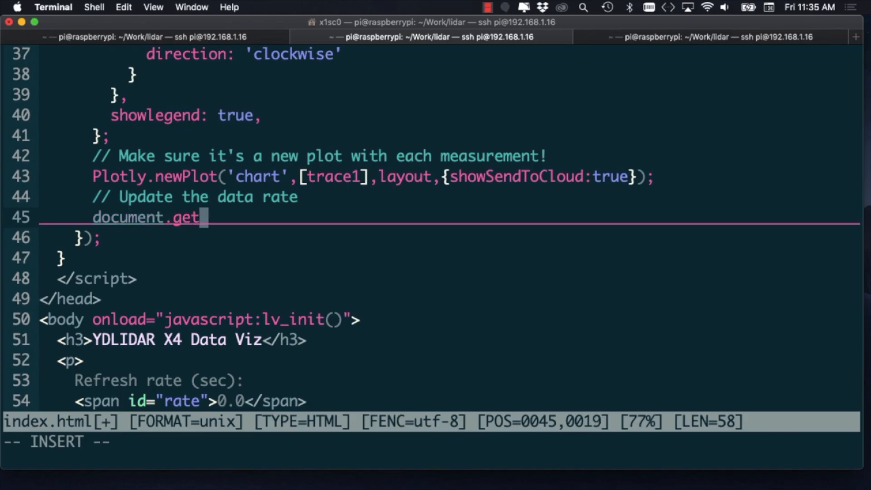
type("ElementById('rate').innerHTML =")
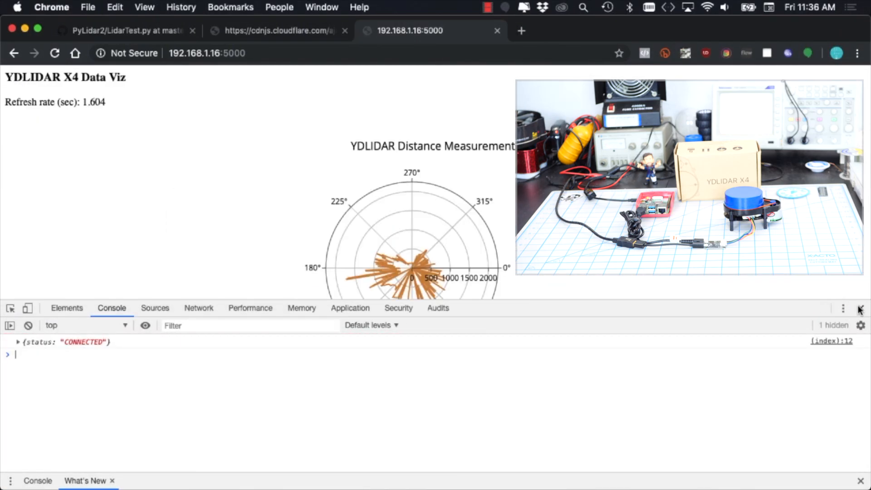
Step: Hide DevTools and return to Chrome to view the live polar chart after restarting lidar_viz.py
left_click(859, 309)
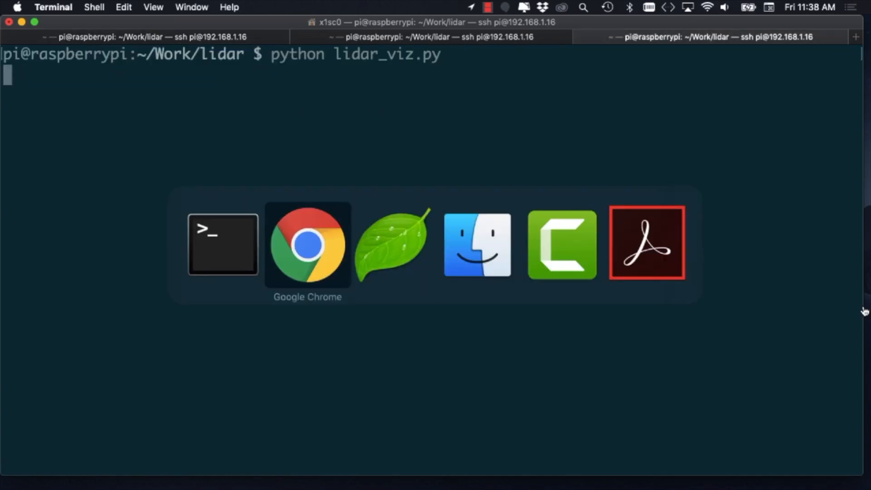
left_click(308, 243)
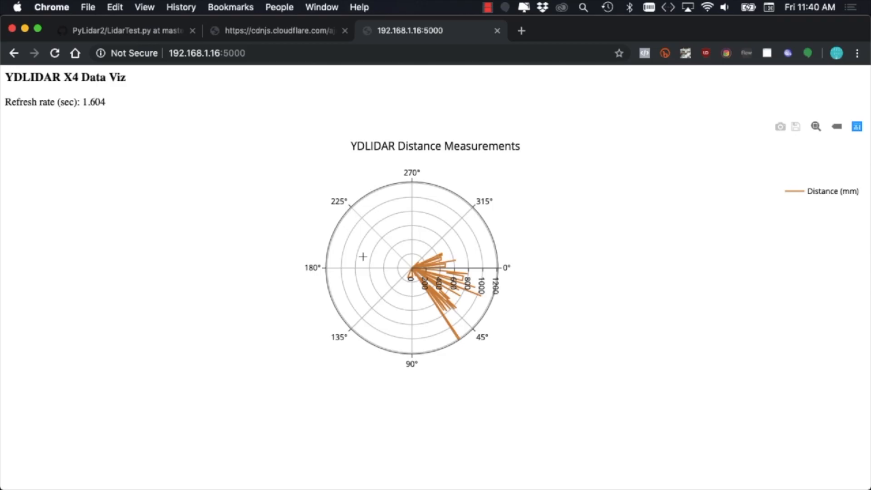
Step: Switch to the PyLidar2 GitHub tab showing __init__.py with the YdLidarX4 class
left_click(131, 31)
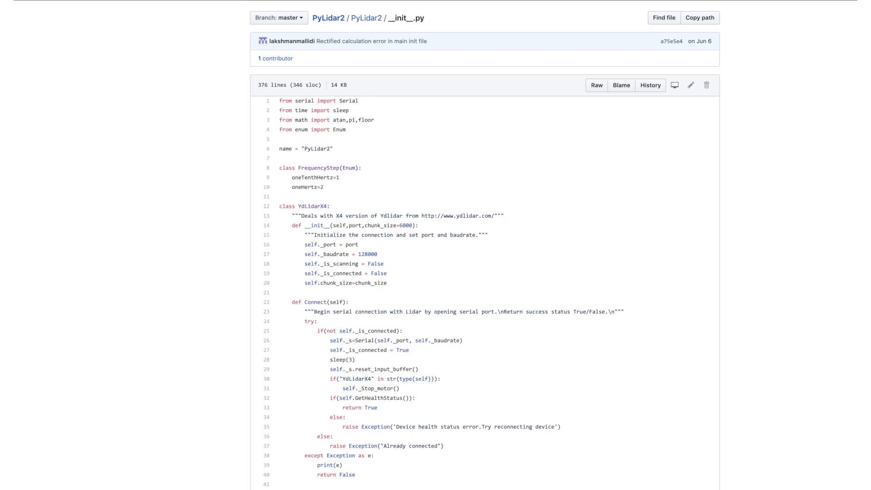